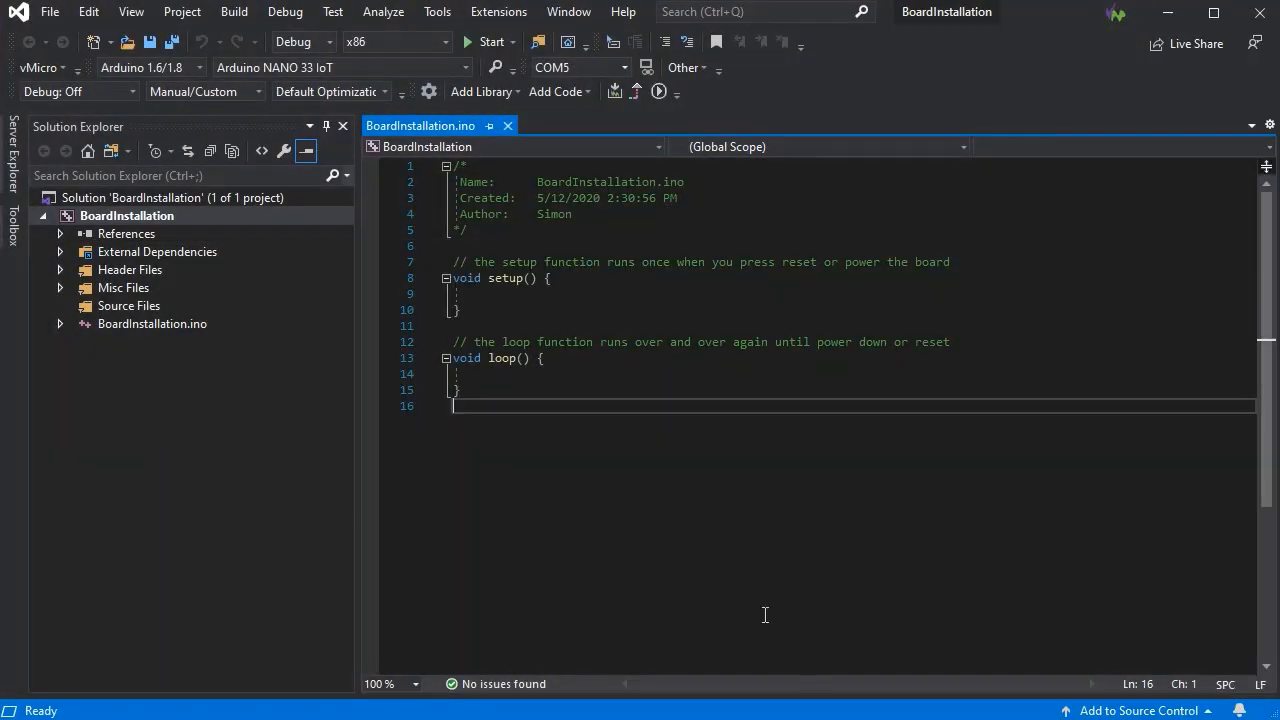
{"action": "mouse_move", "coordinate": [732, 360]}
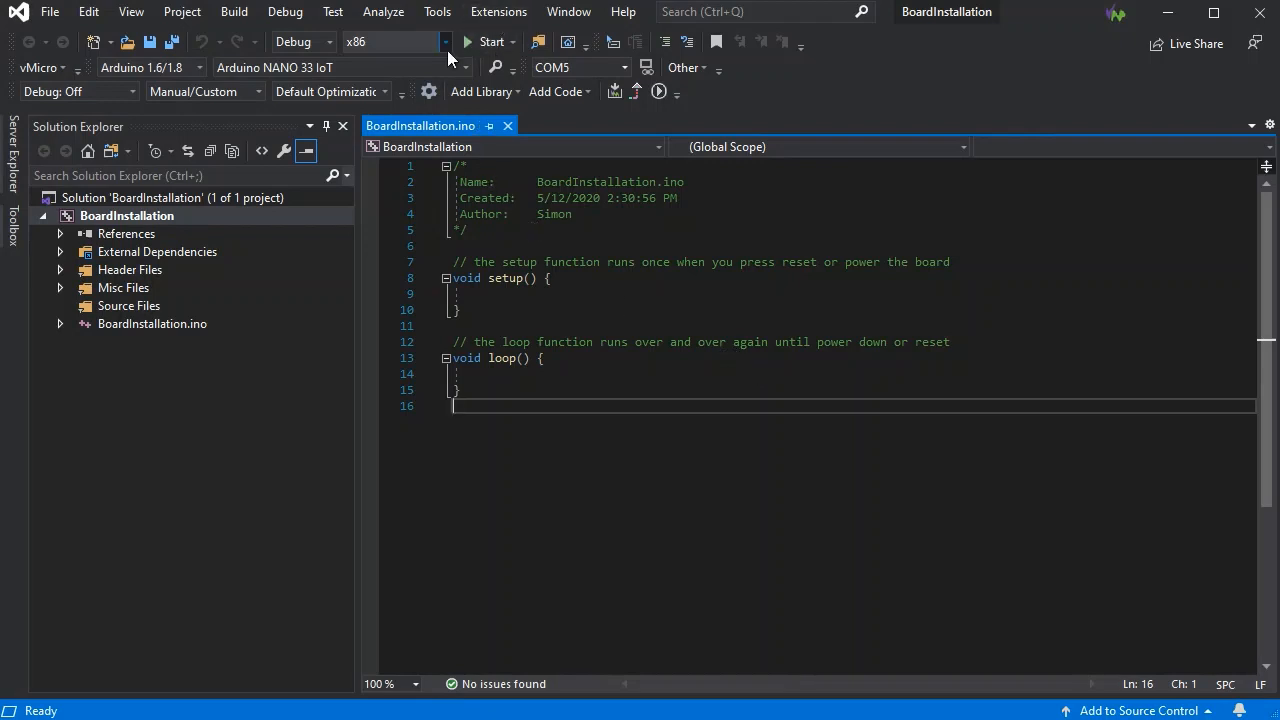
Step: Launch Visual Micro Explorer from the vMicro menu to see installed boards and libraries
{"action": "left_click", "coordinate": [498, 12]}
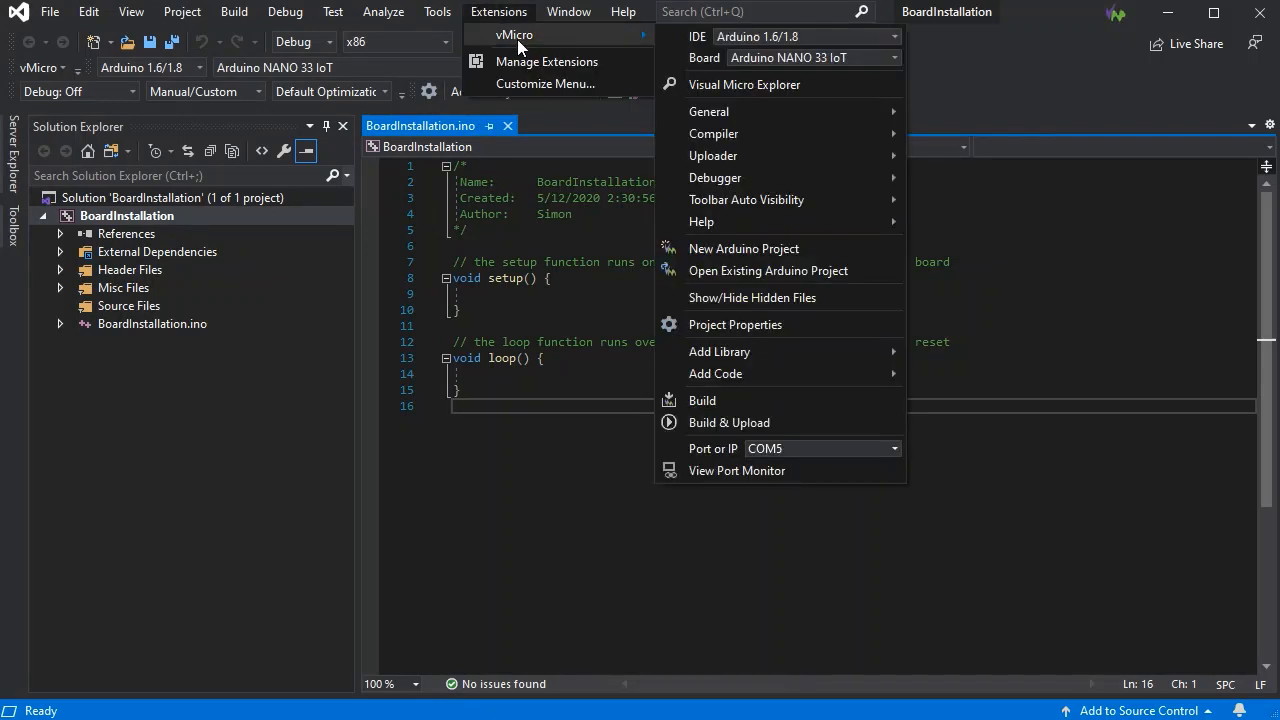
{"action": "left_click", "coordinate": [744, 84]}
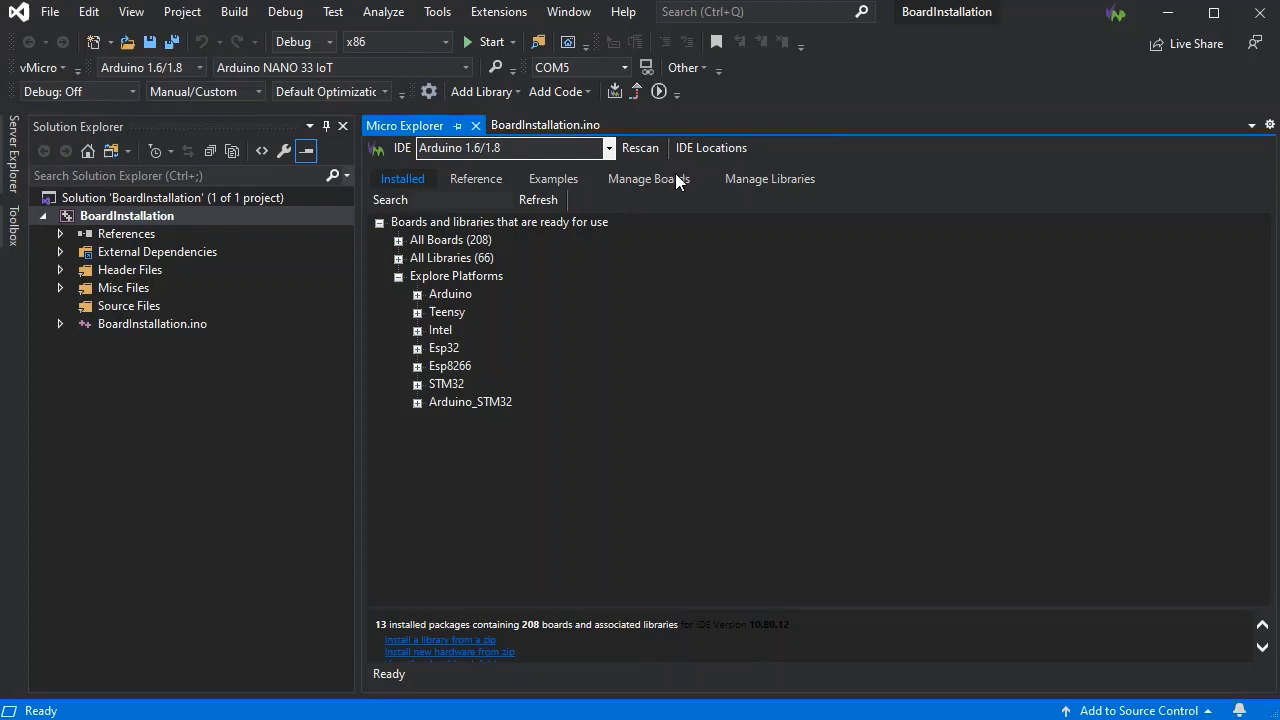
Step: Go to Manage Boards and check online for board package updates
{"action": "left_click", "coordinate": [648, 178]}
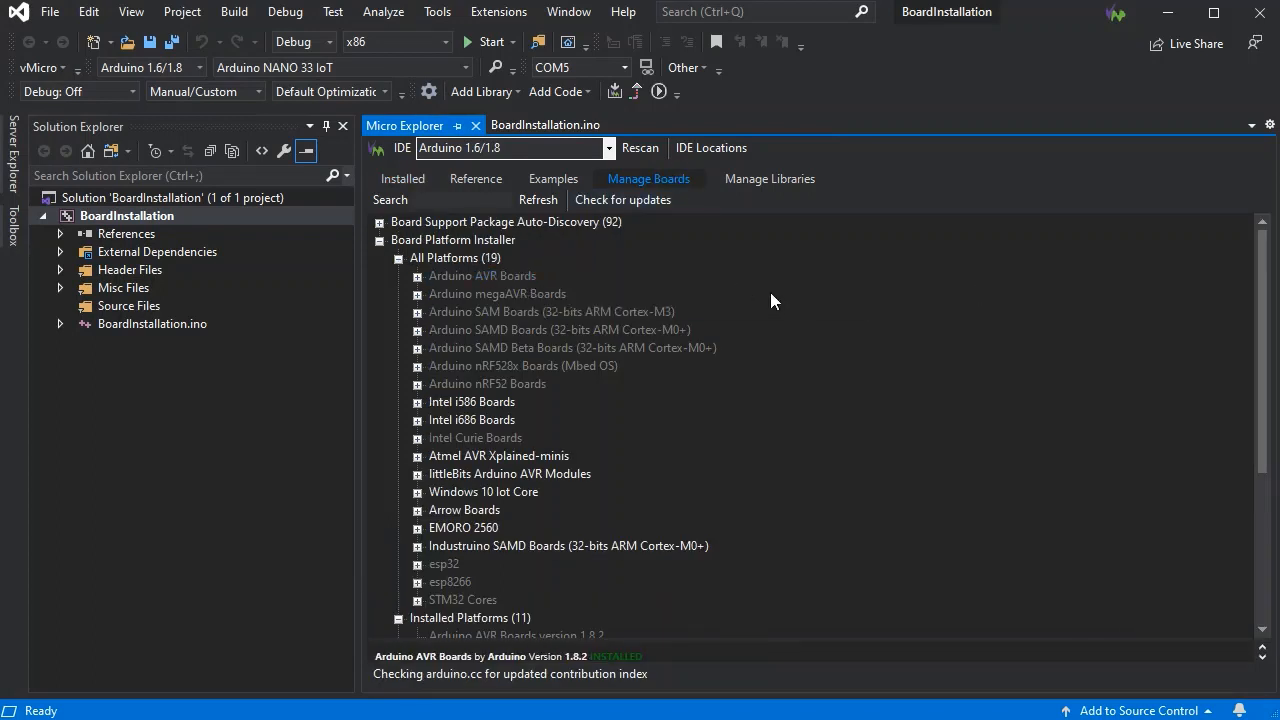
{"action": "mouse_move", "coordinate": [650, 592]}
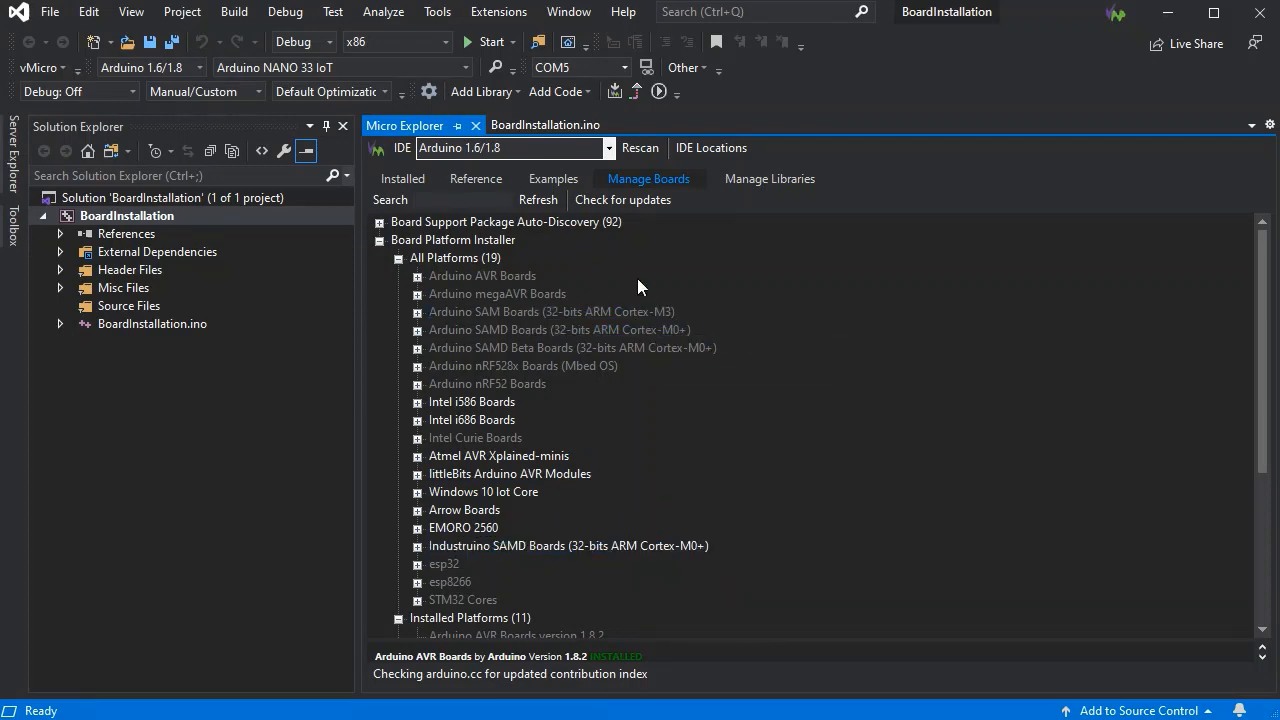
{"action": "left_click", "coordinate": [380, 222]}
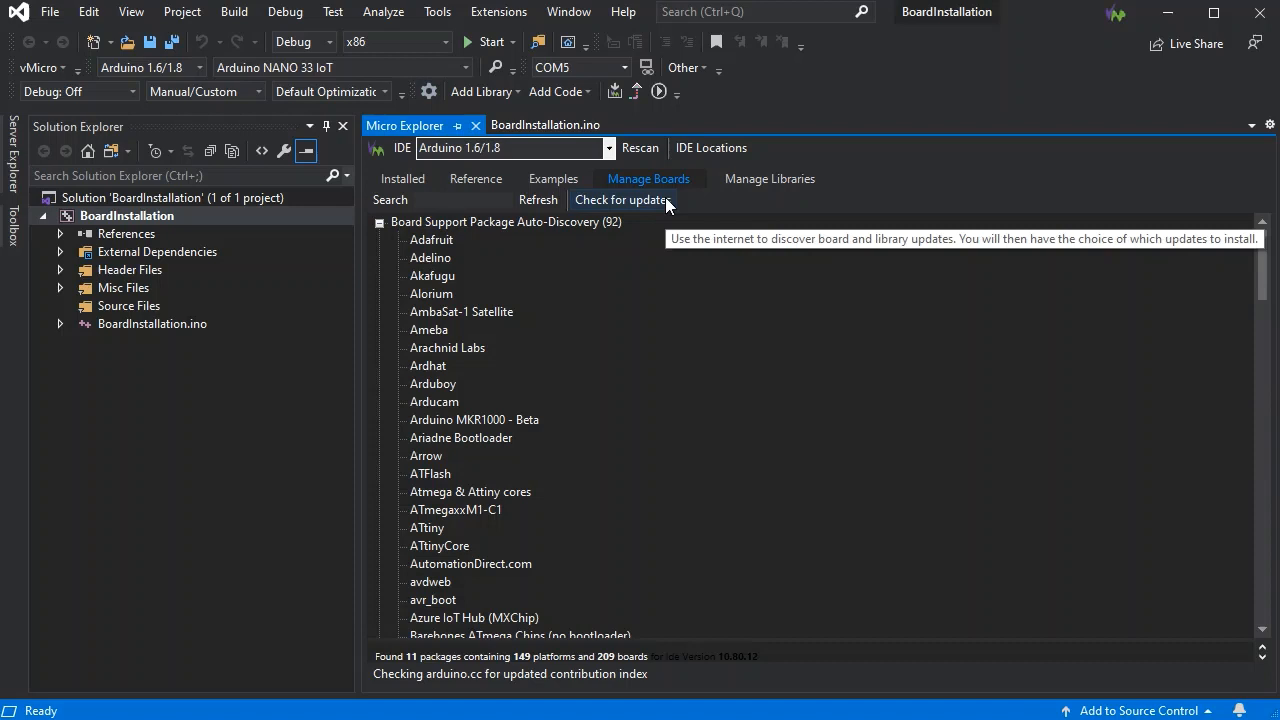
{"action": "mouse_move", "coordinate": [688, 240]}
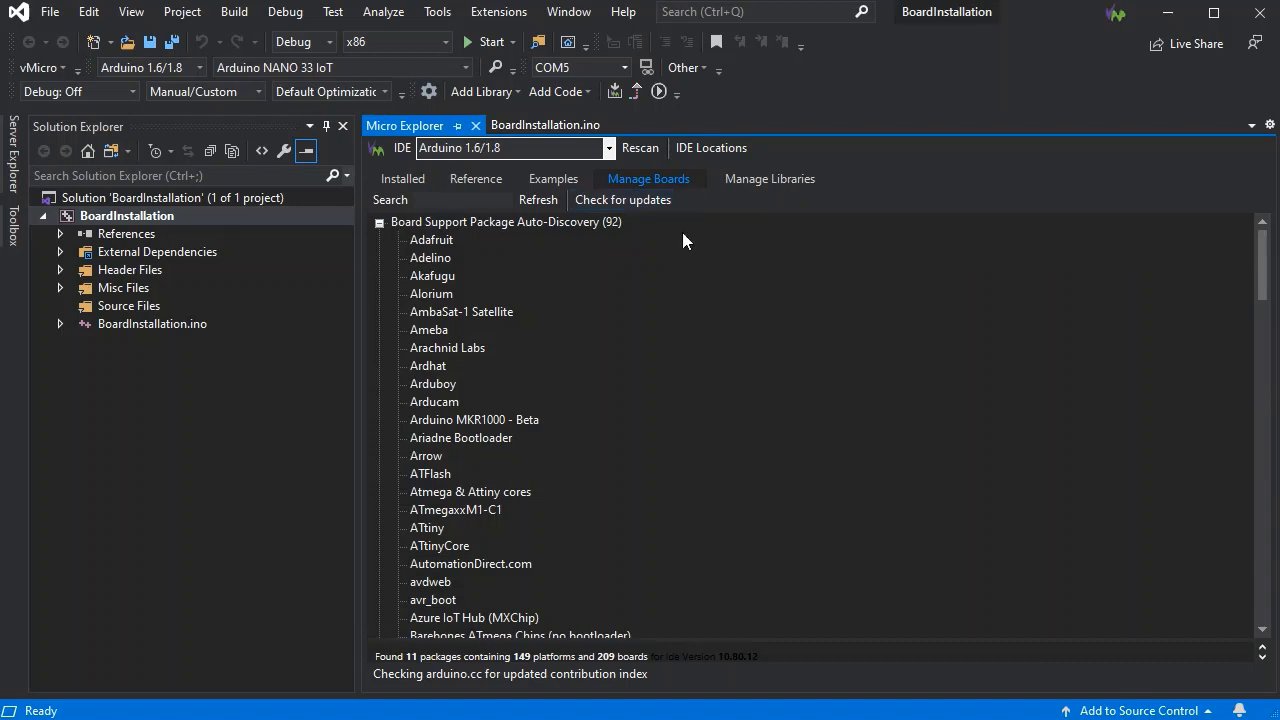
{"action": "mouse_move", "coordinate": [432, 240]}
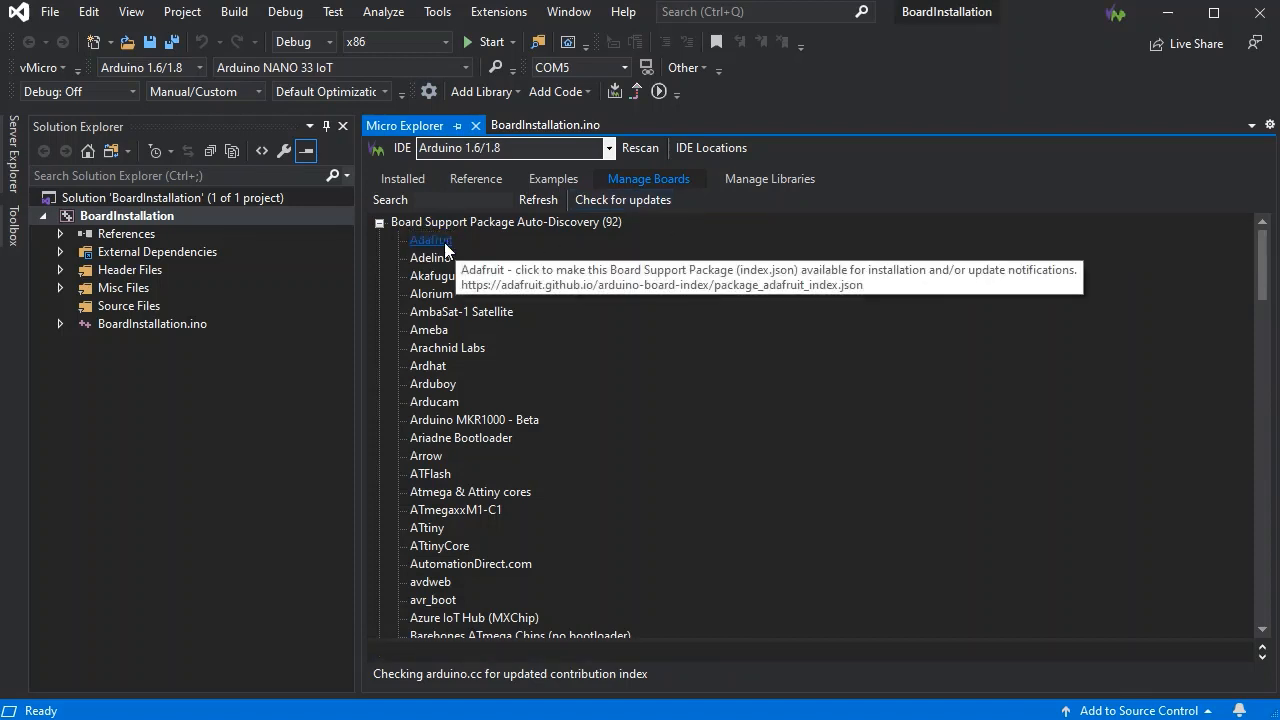
{"action": "mouse_move", "coordinate": [890, 348]}
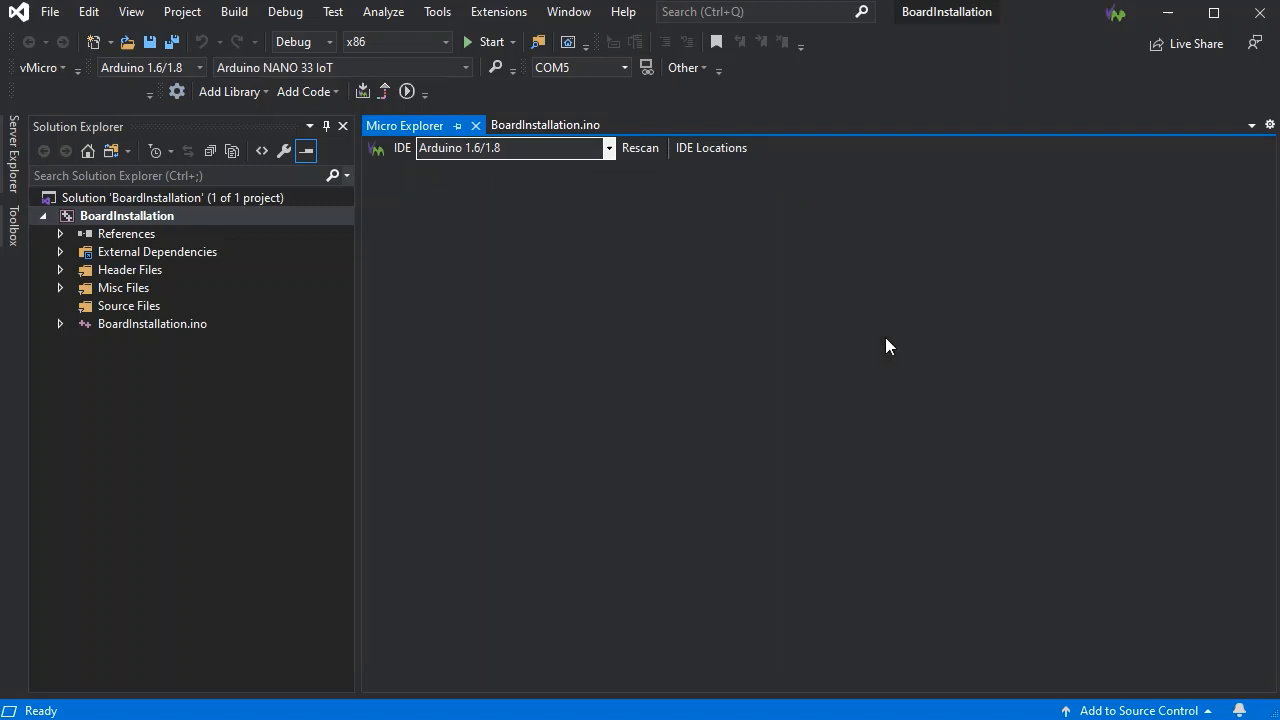
Step: Scroll the All Platforms list down to the Adafruit nRF52 entry and expand its versions
{"action": "left_click", "coordinate": [648, 178]}
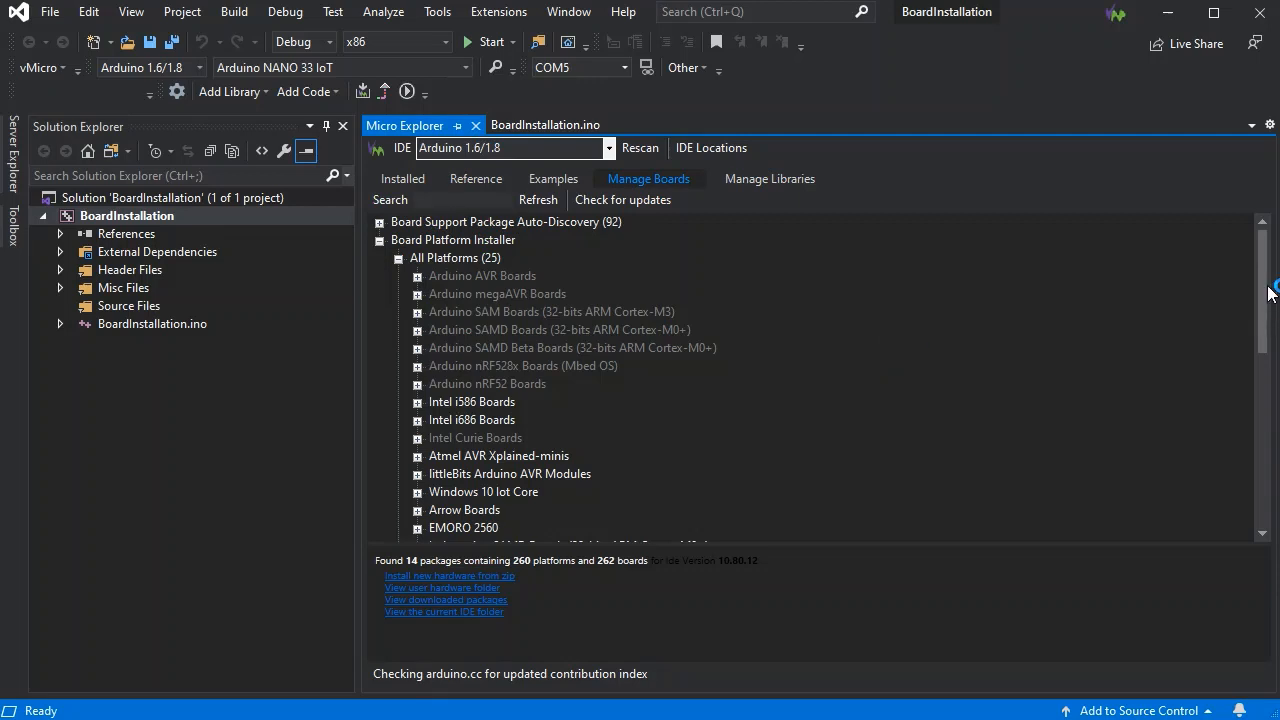
{"action": "mouse_move", "coordinate": [1266, 312]}
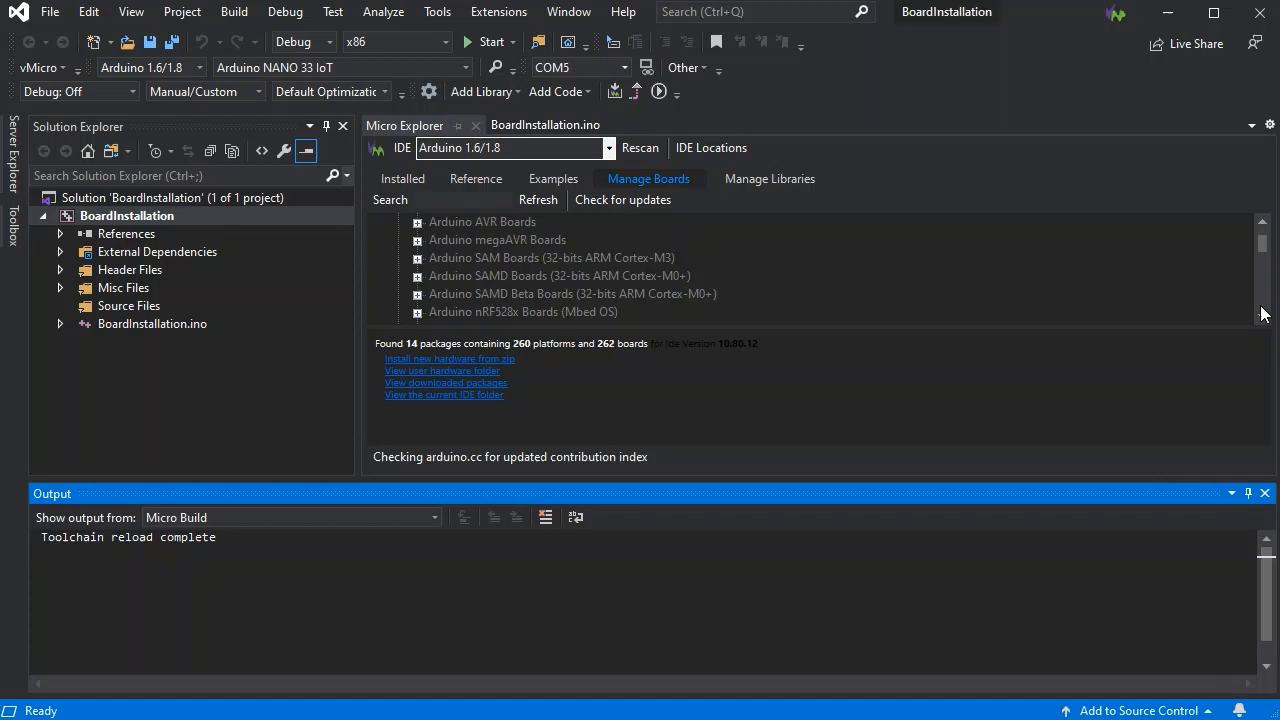
{"action": "scroll", "scroll_direction": "down", "scroll_amount": 3}
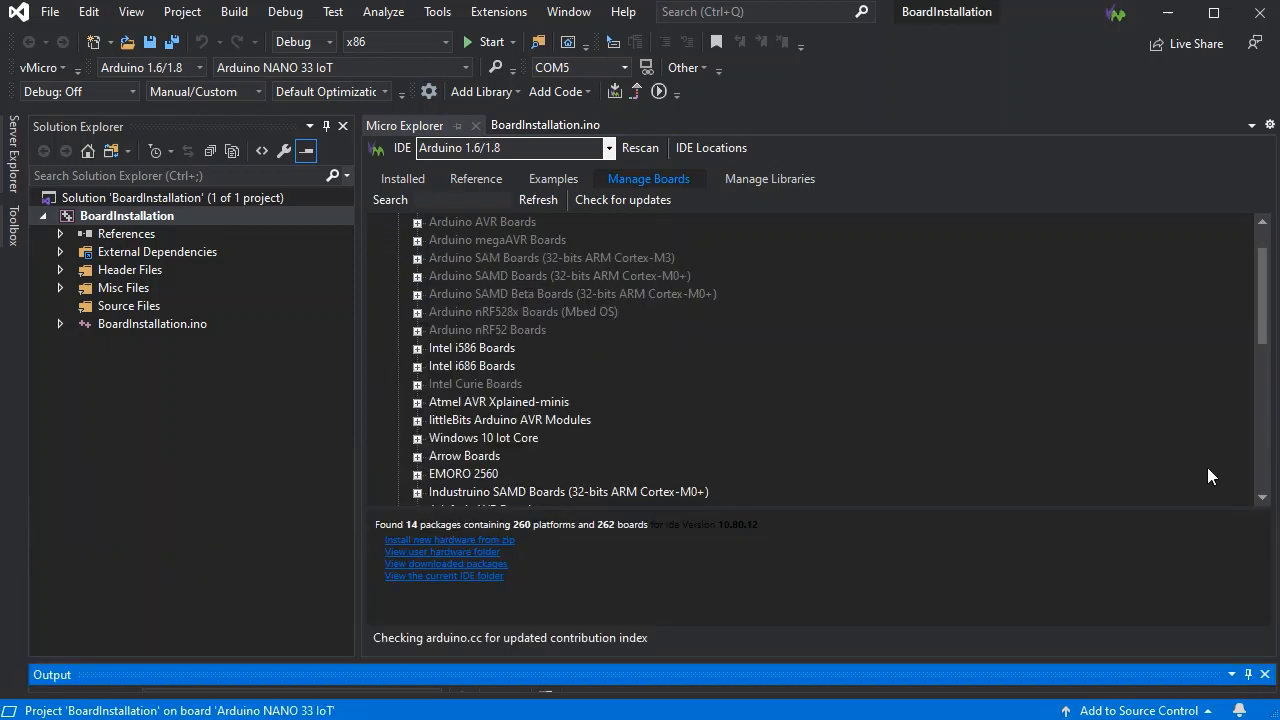
{"action": "scroll", "scroll_direction": "down", "scroll_amount": 3}
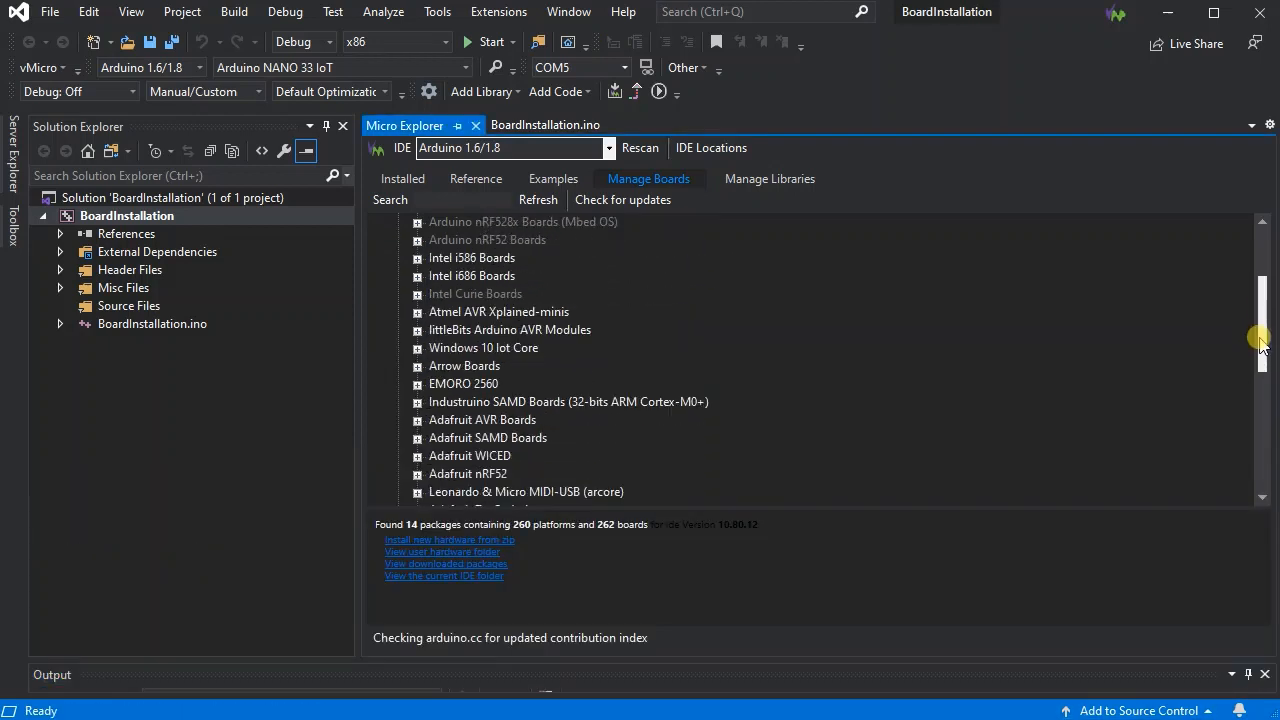
{"action": "scroll", "scroll_direction": "down", "scroll_amount": 3}
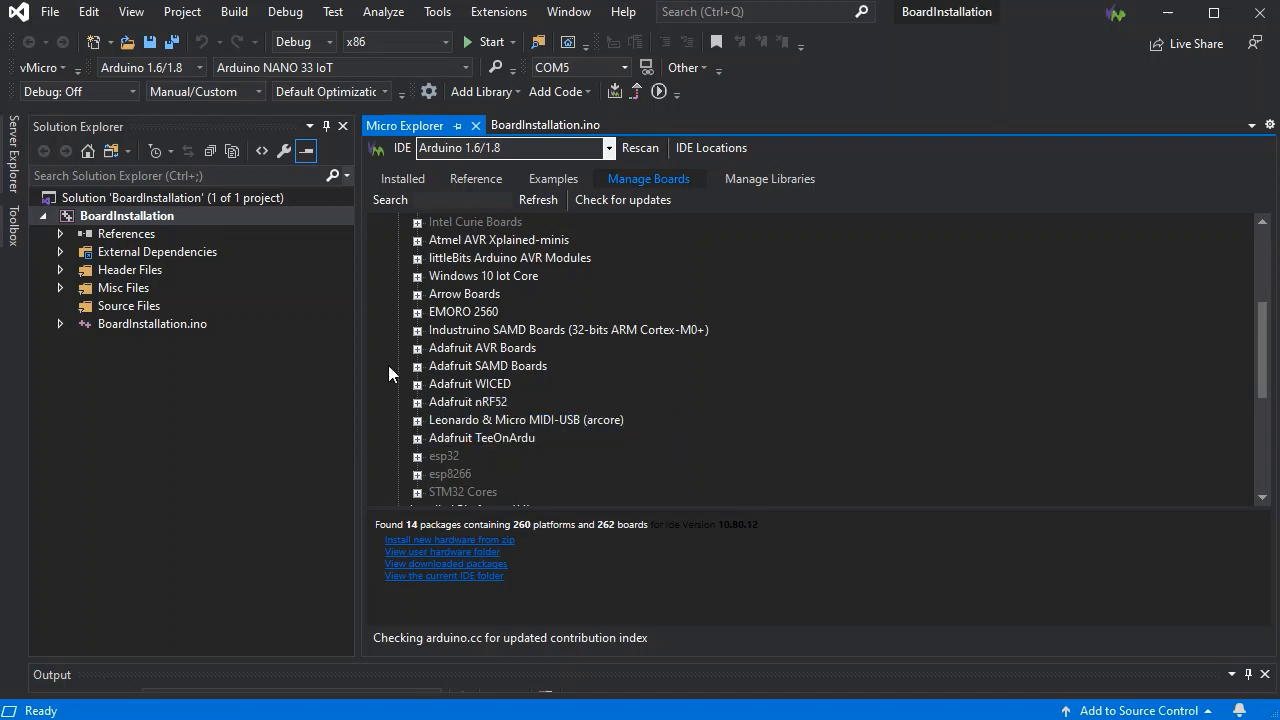
{"action": "mouse_move", "coordinate": [468, 402]}
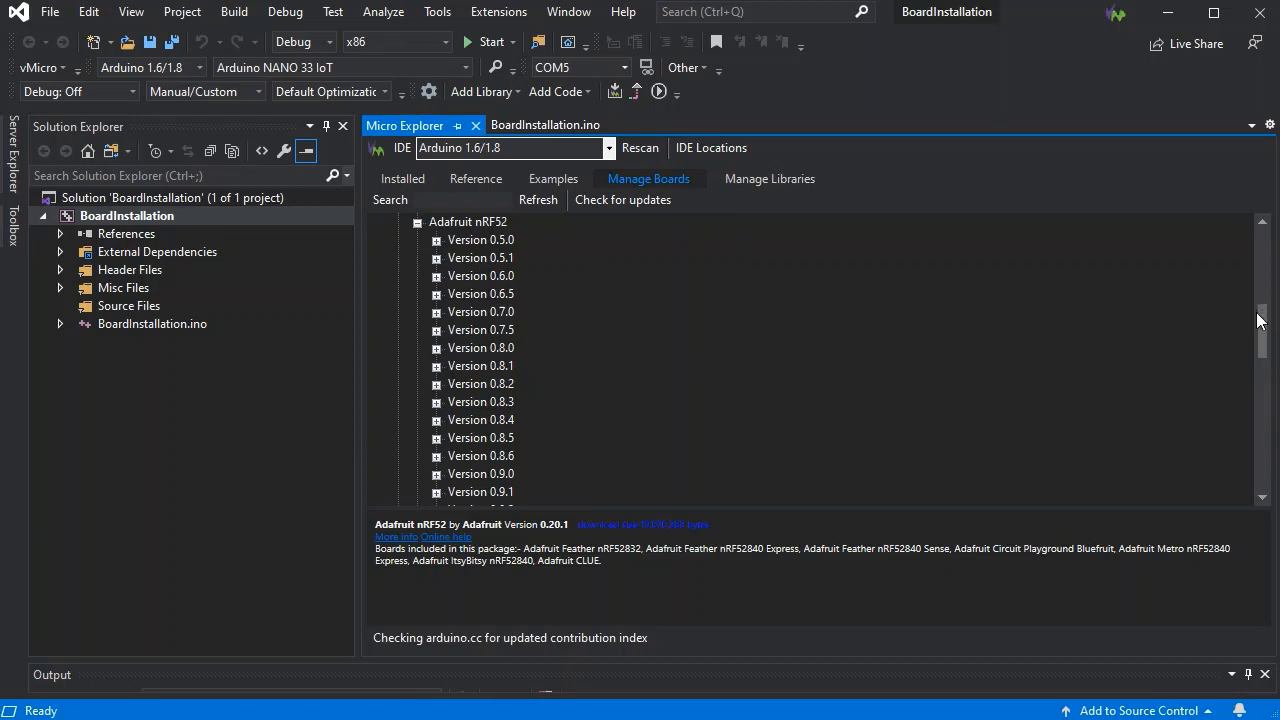
{"action": "scroll", "scroll_direction": "down", "scroll_amount": 3}
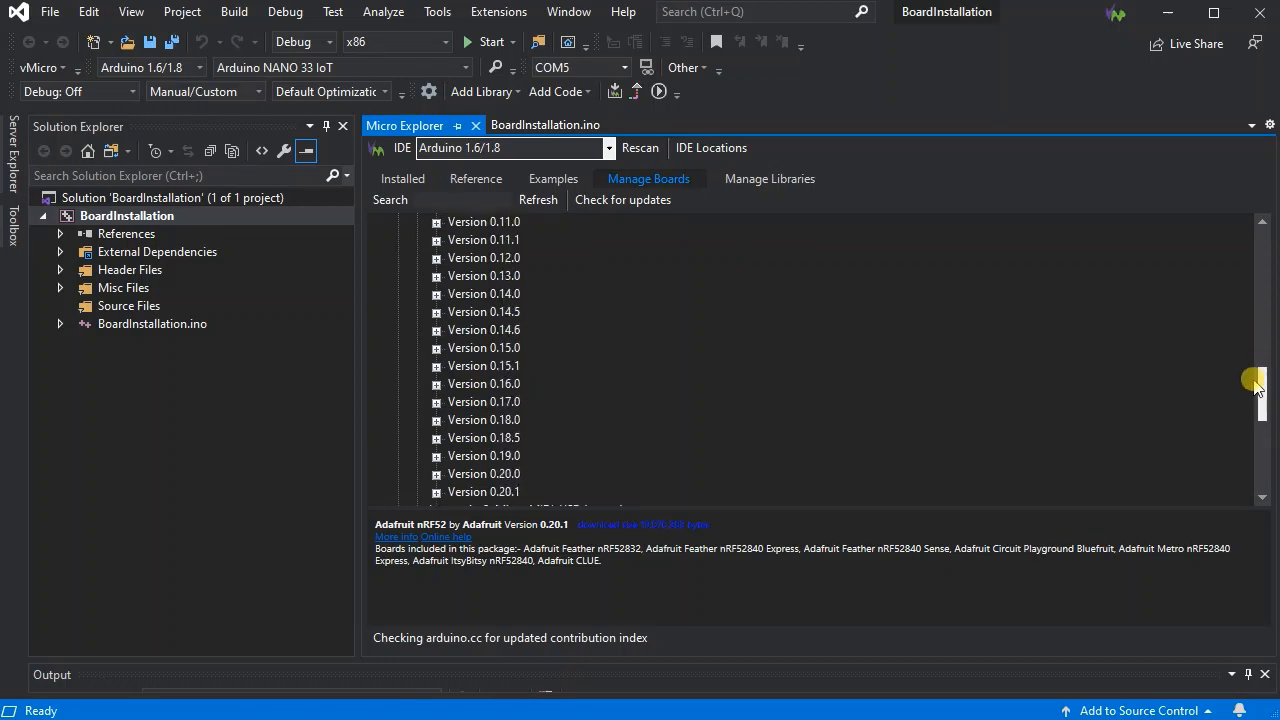
{"action": "scroll", "scroll_direction": "up", "scroll_amount": 3}
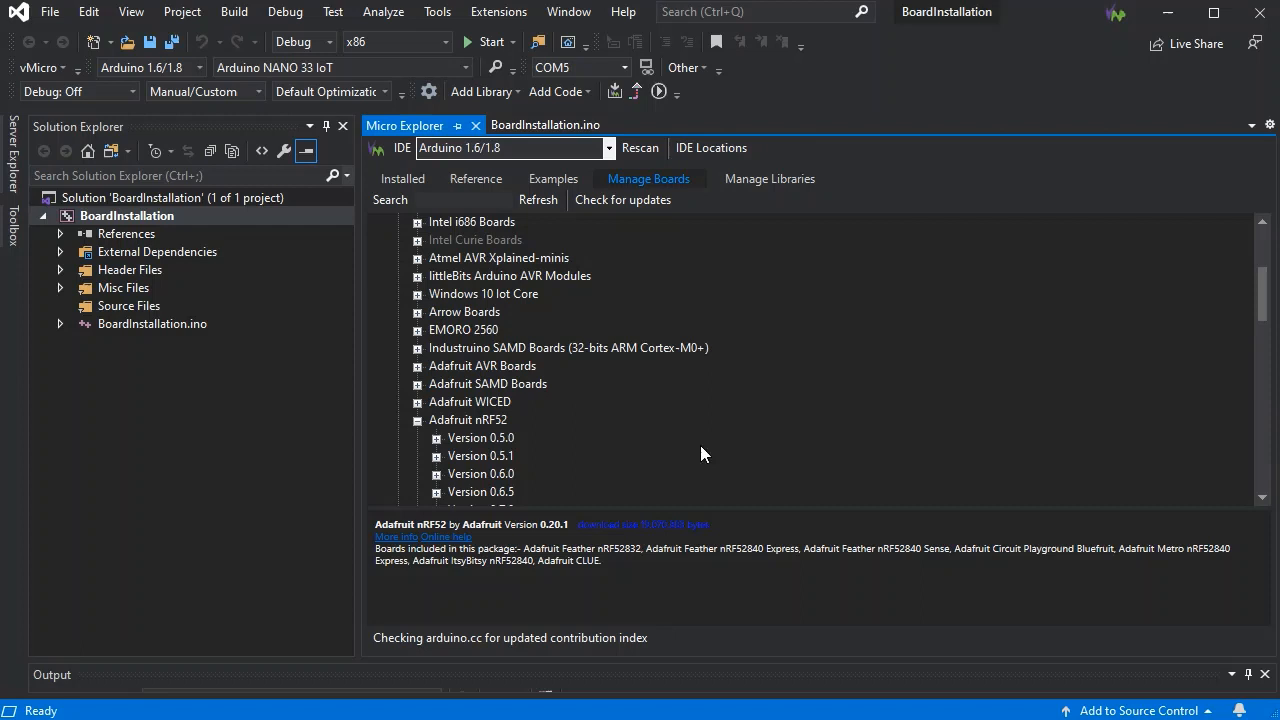
Step: Install the Adafruit nRF52 boards, confirming version 0.20.1 in the install dialog
{"action": "left_click", "coordinate": [640, 524]}
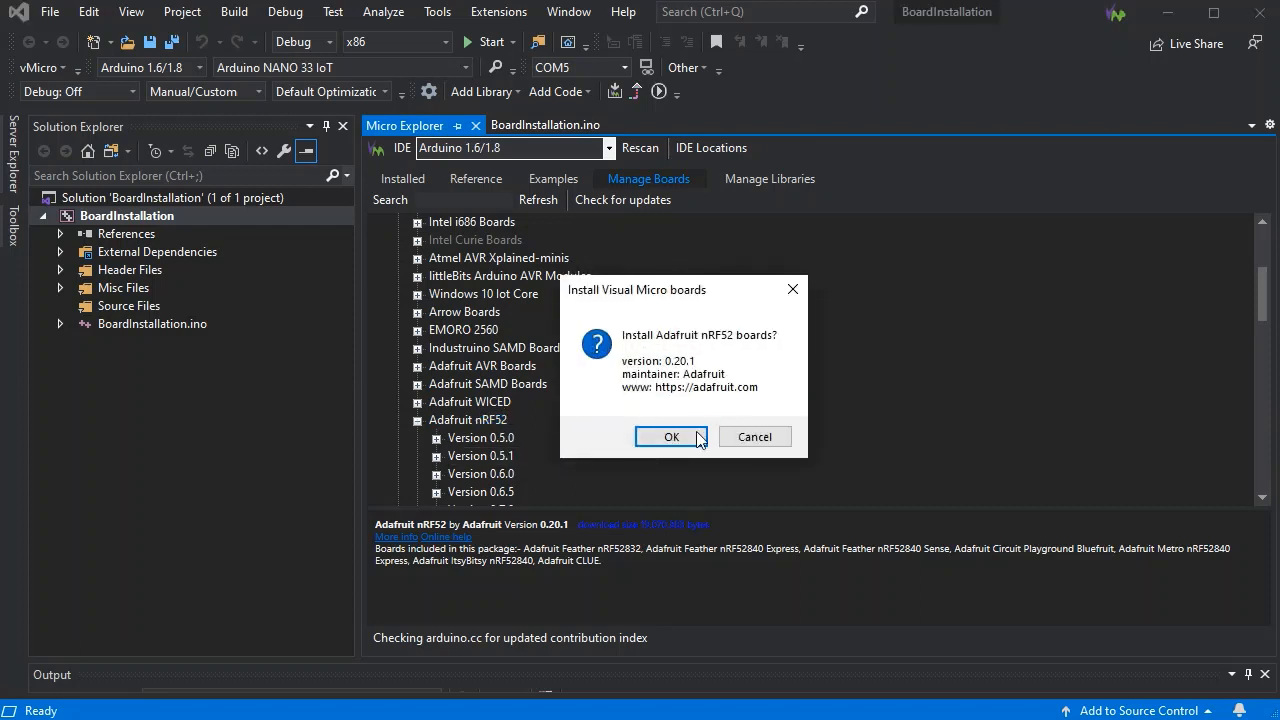
{"action": "left_click", "coordinate": [672, 436]}
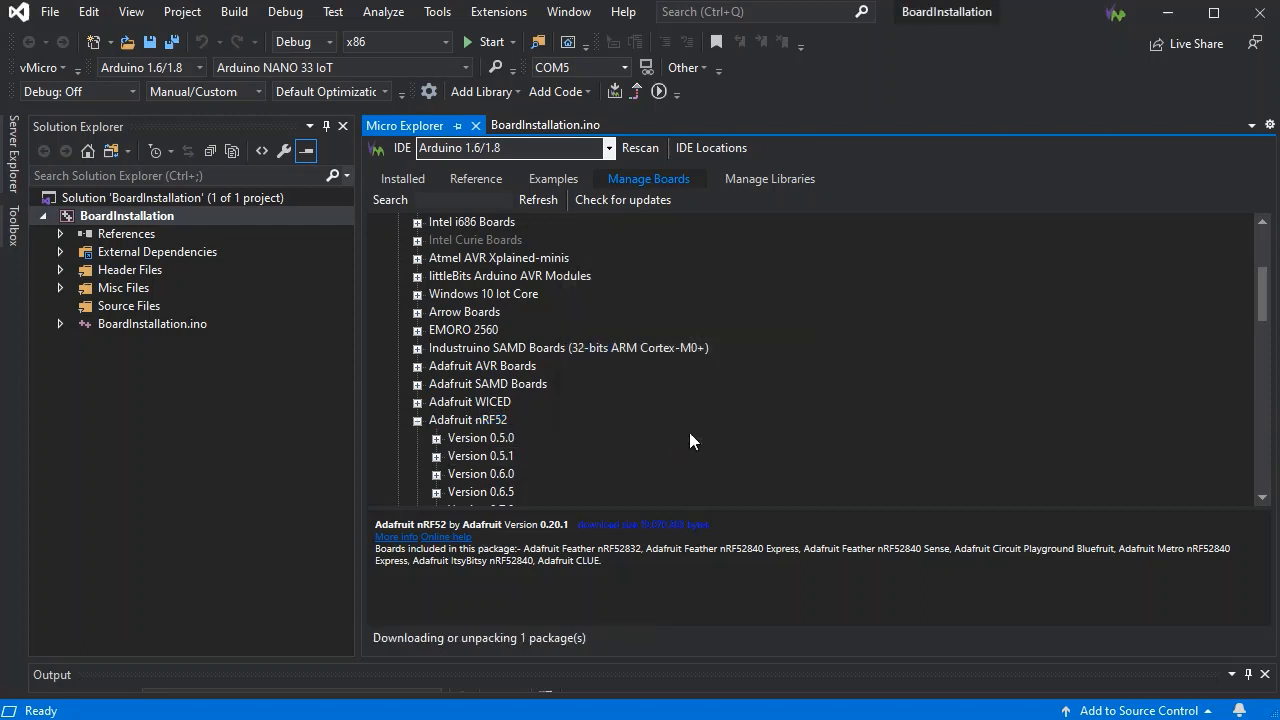
{"action": "mouse_move", "coordinate": [968, 394]}
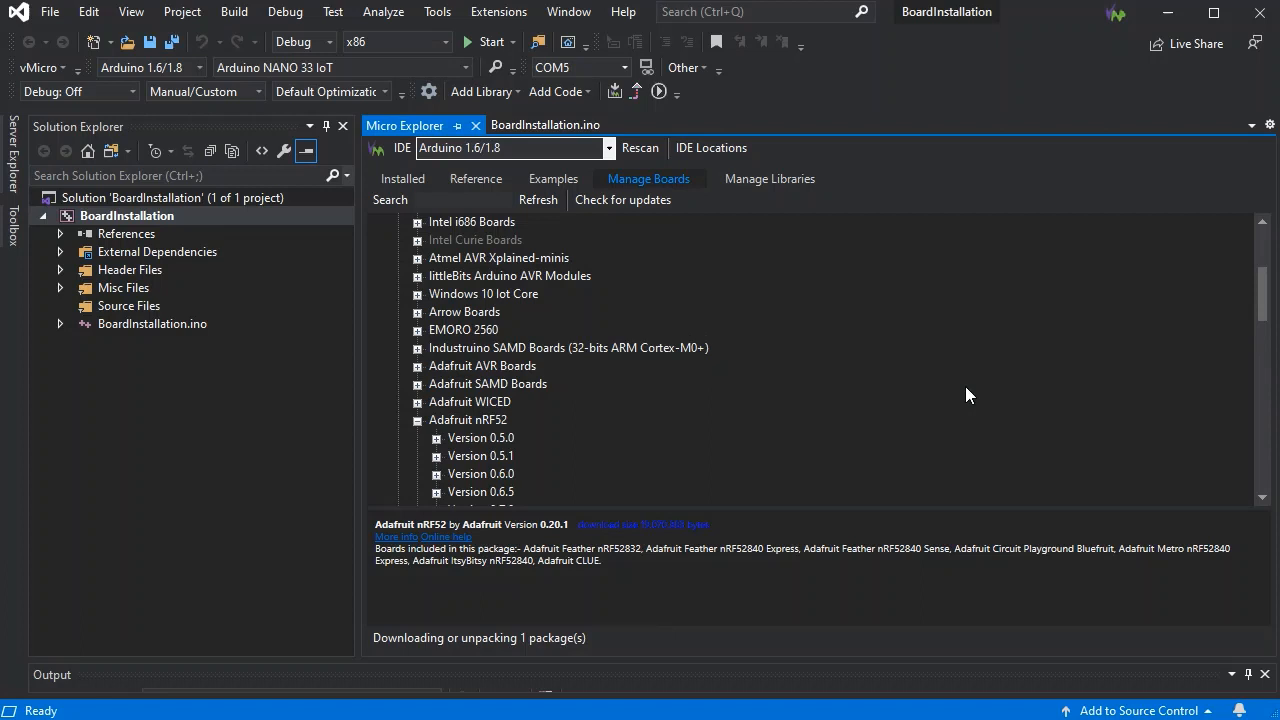
{"action": "mouse_move", "coordinate": [868, 318]}
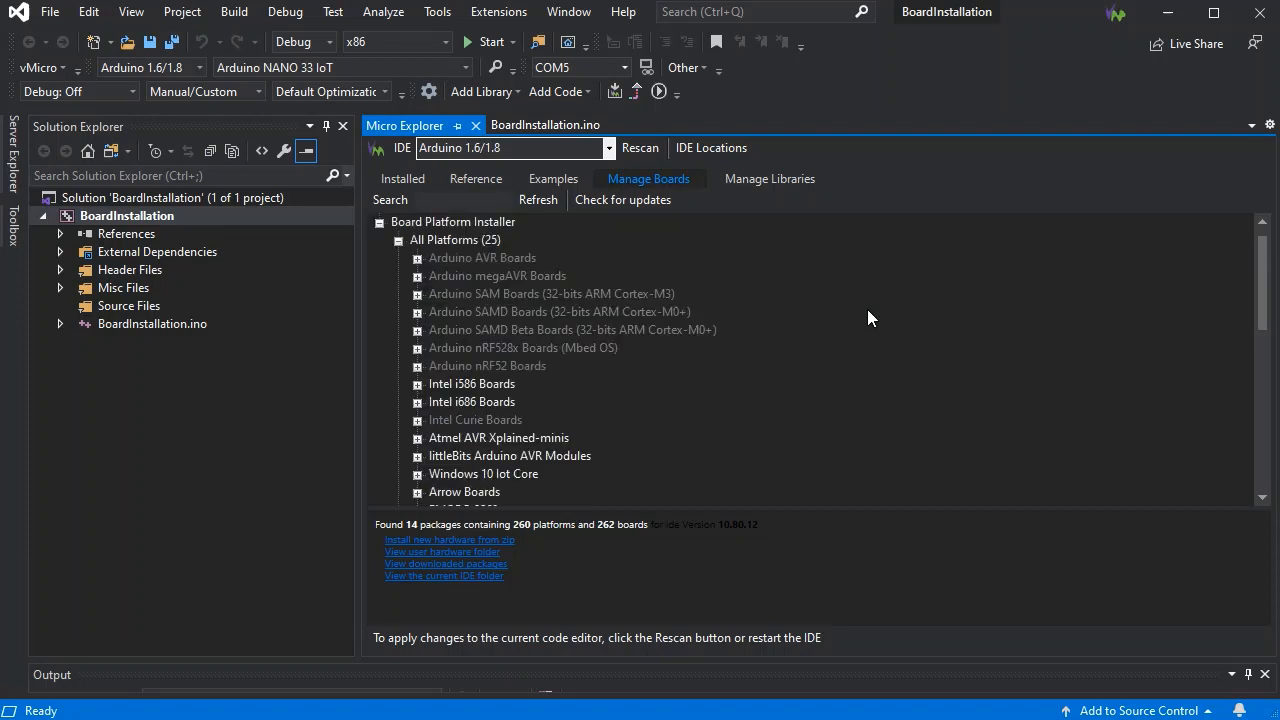
{"action": "mouse_move", "coordinate": [840, 318]}
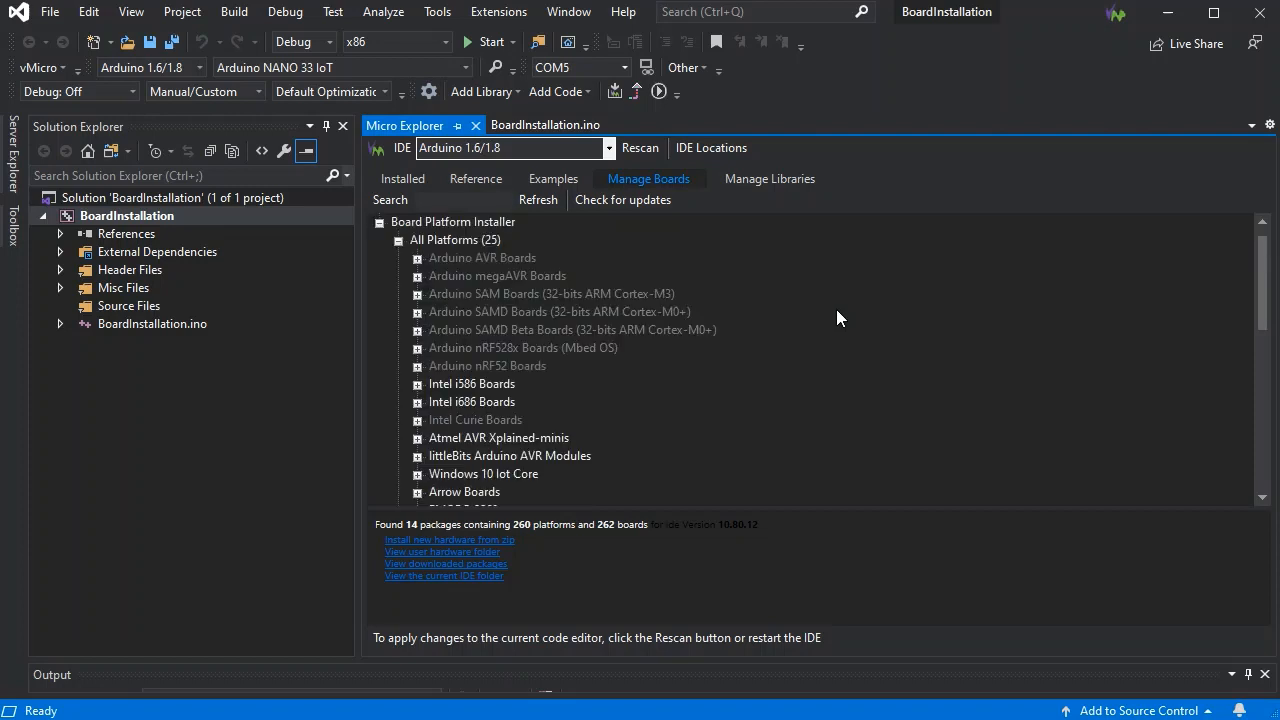
{"action": "scroll", "scroll_direction": "down", "scroll_amount": 3}
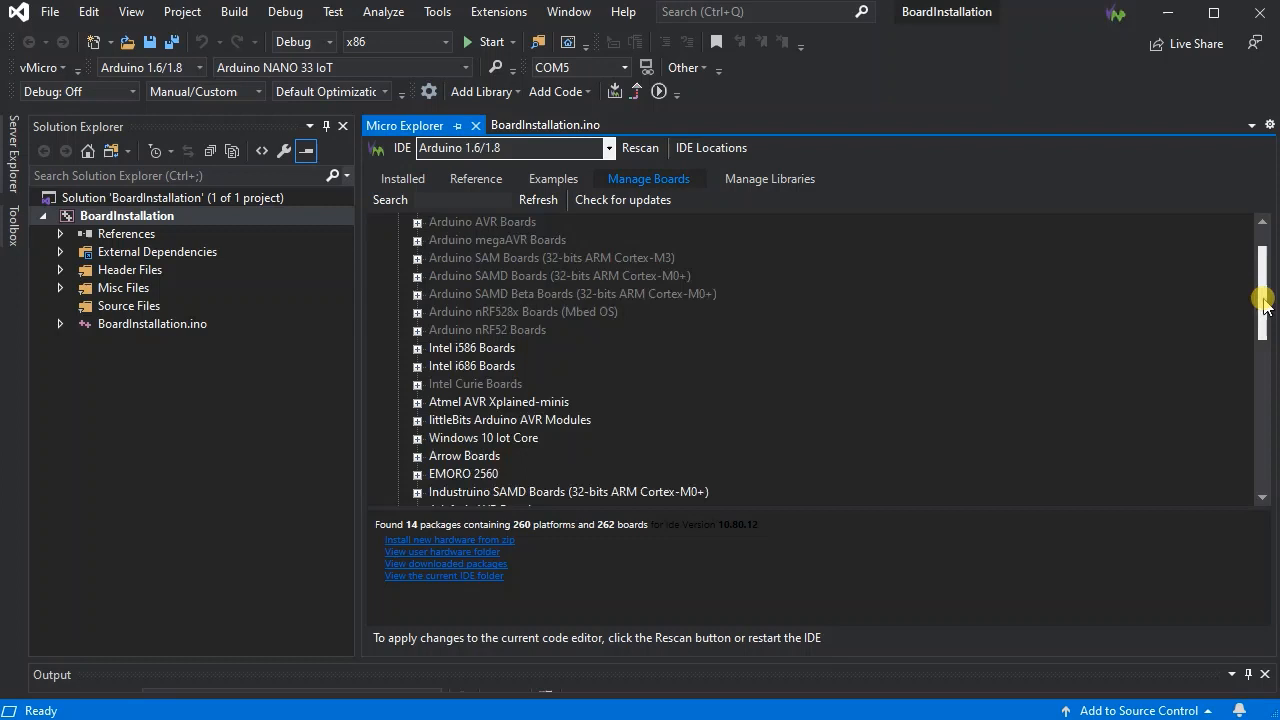
{"action": "scroll", "scroll_direction": "down", "scroll_amount": 3}
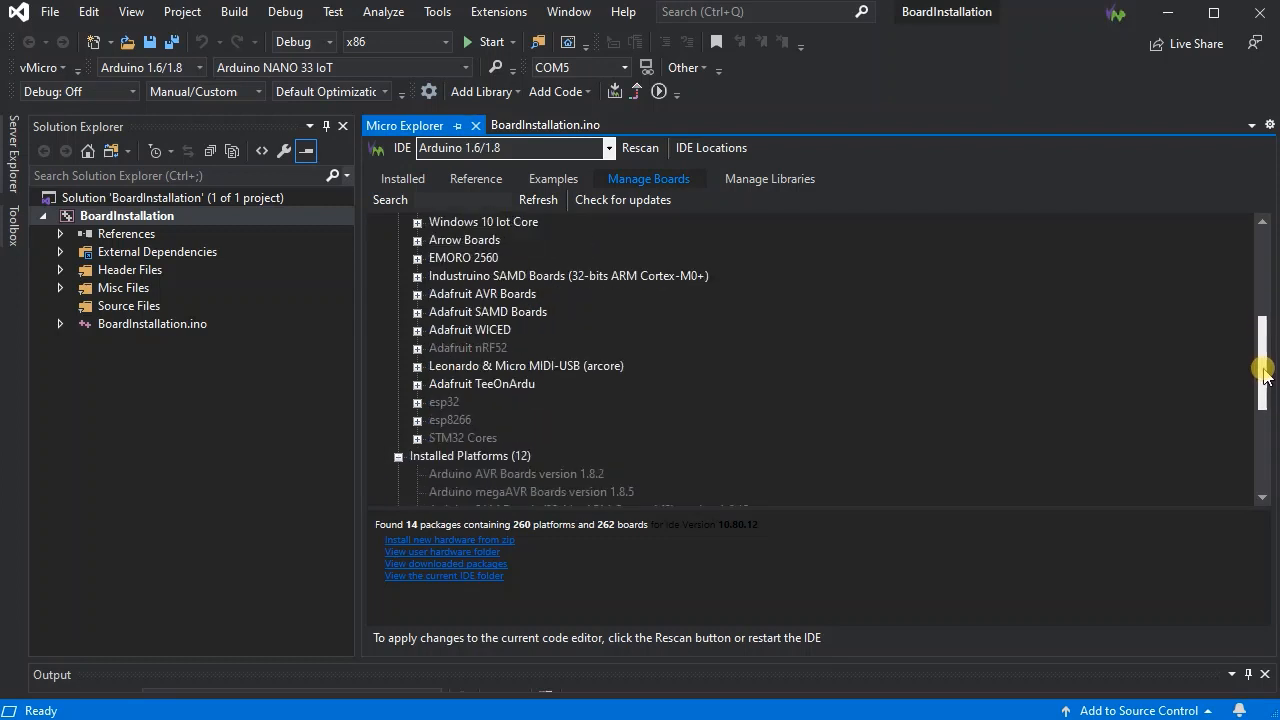
{"action": "scroll", "scroll_direction": "down", "scroll_amount": 3}
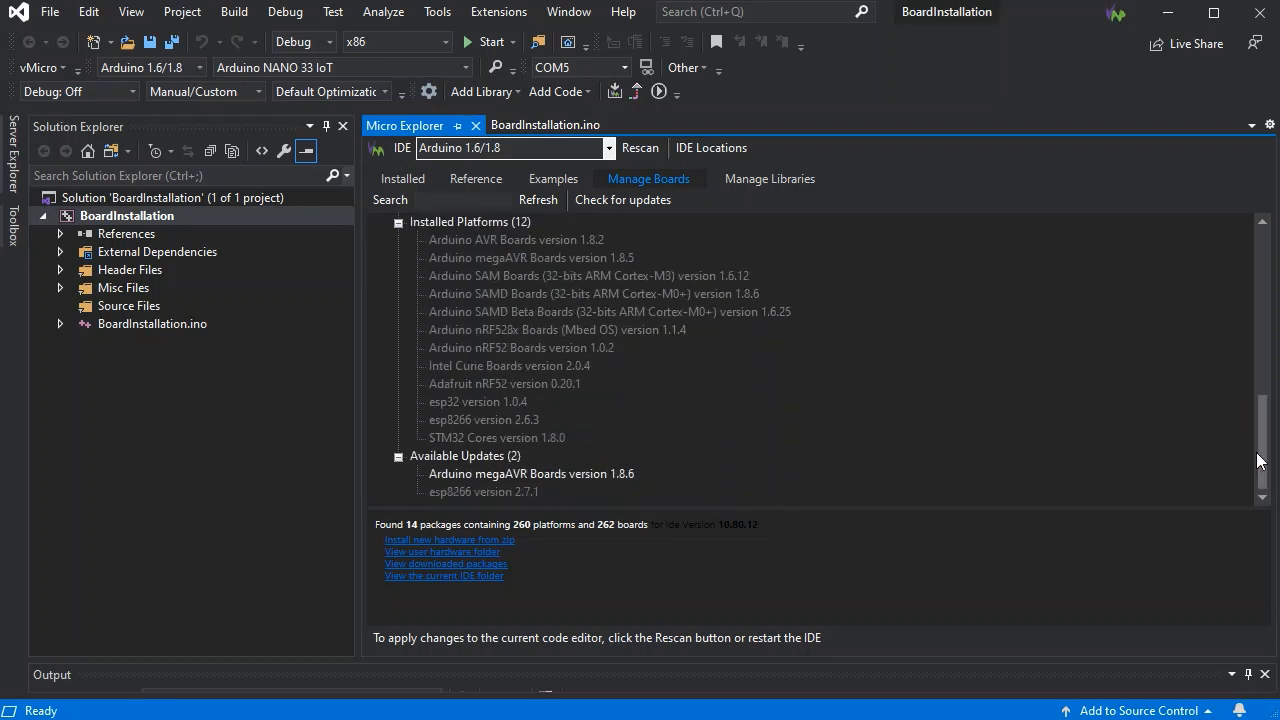
{"action": "mouse_move", "coordinate": [730, 504]}
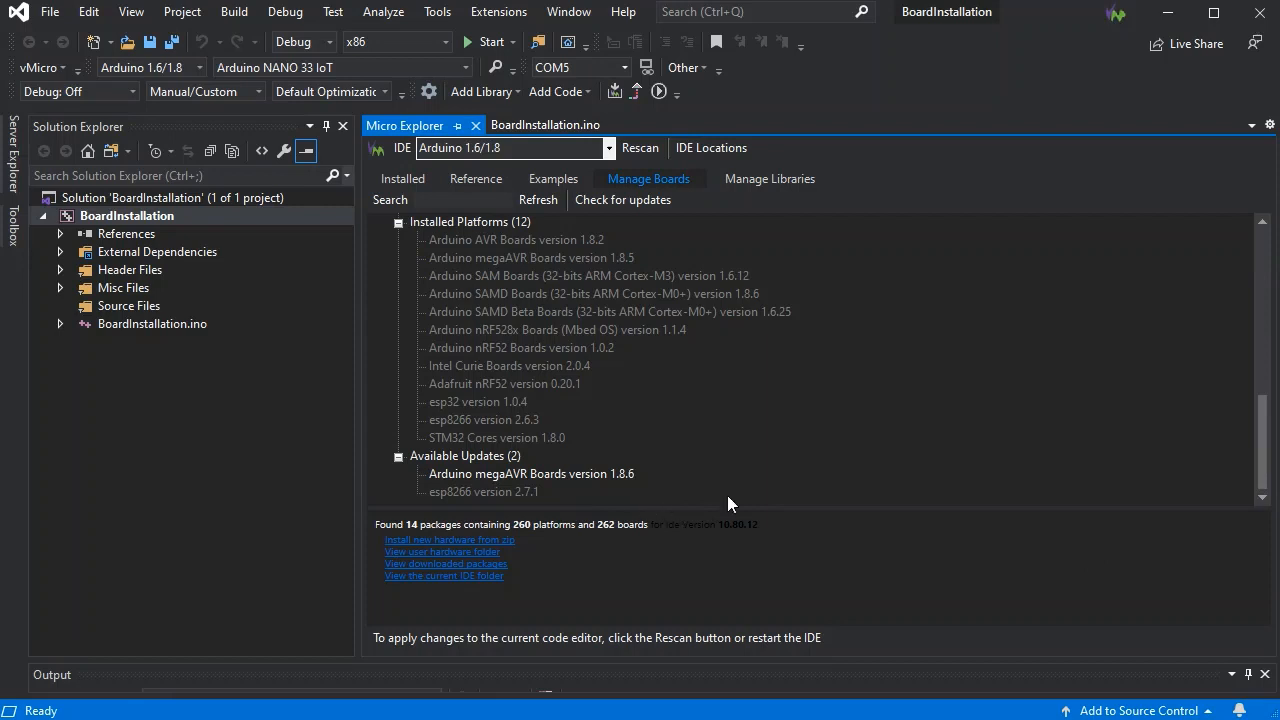
{"action": "left_click", "coordinate": [594, 292]}
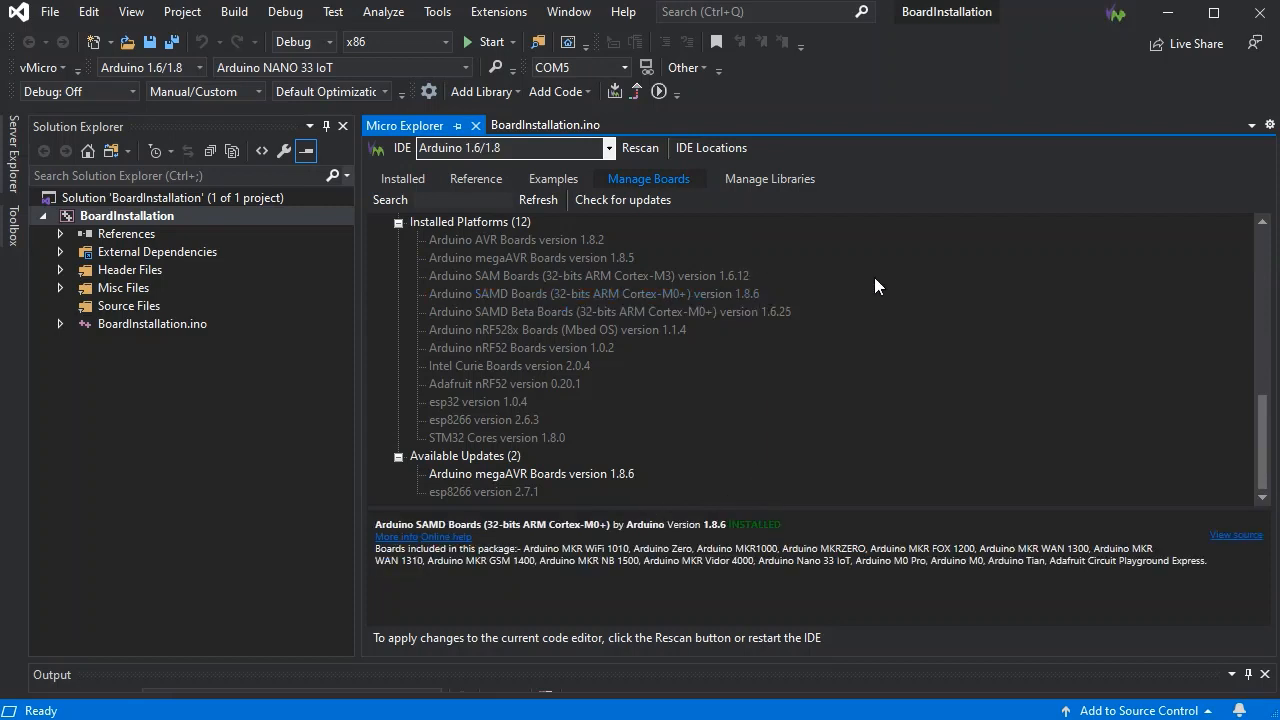
{"action": "mouse_move", "coordinate": [728, 318]}
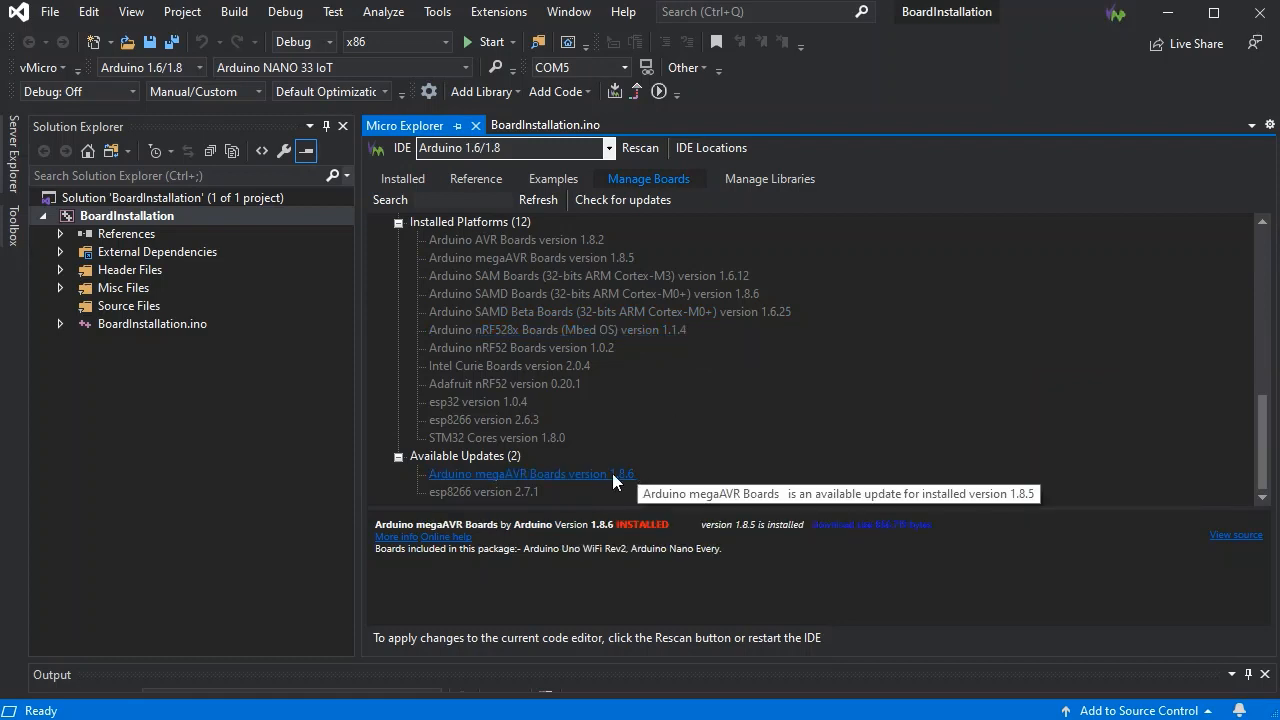
{"action": "mouse_move", "coordinate": [604, 488]}
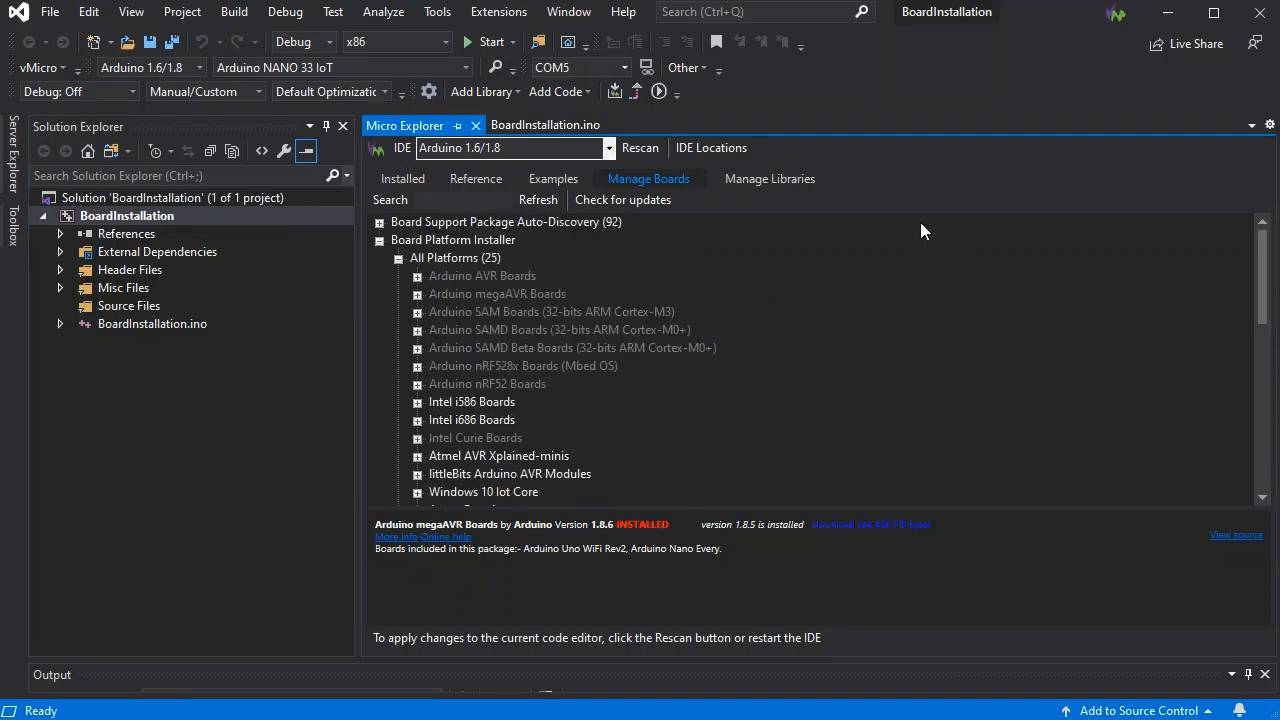
{"action": "mouse_move", "coordinate": [712, 148]}
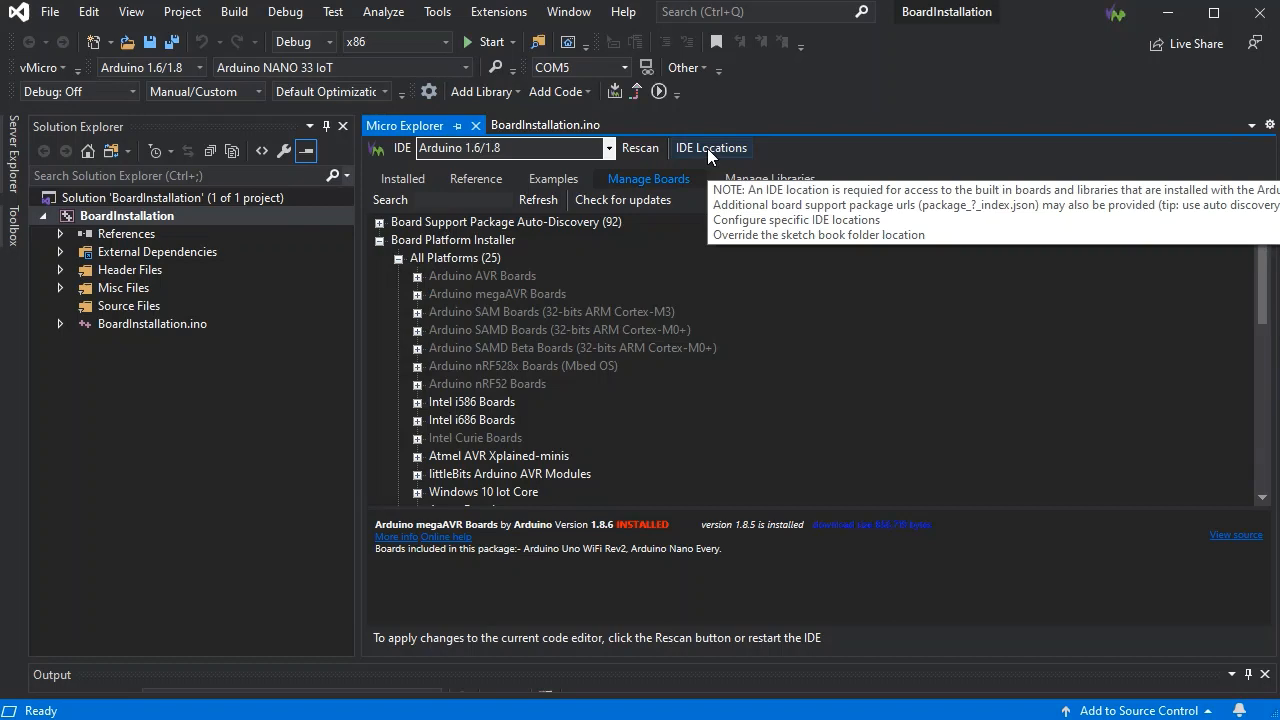
Step: Bring up Configure IDE Locations to add the Adafruit board index URL
{"action": "left_click", "coordinate": [712, 148]}
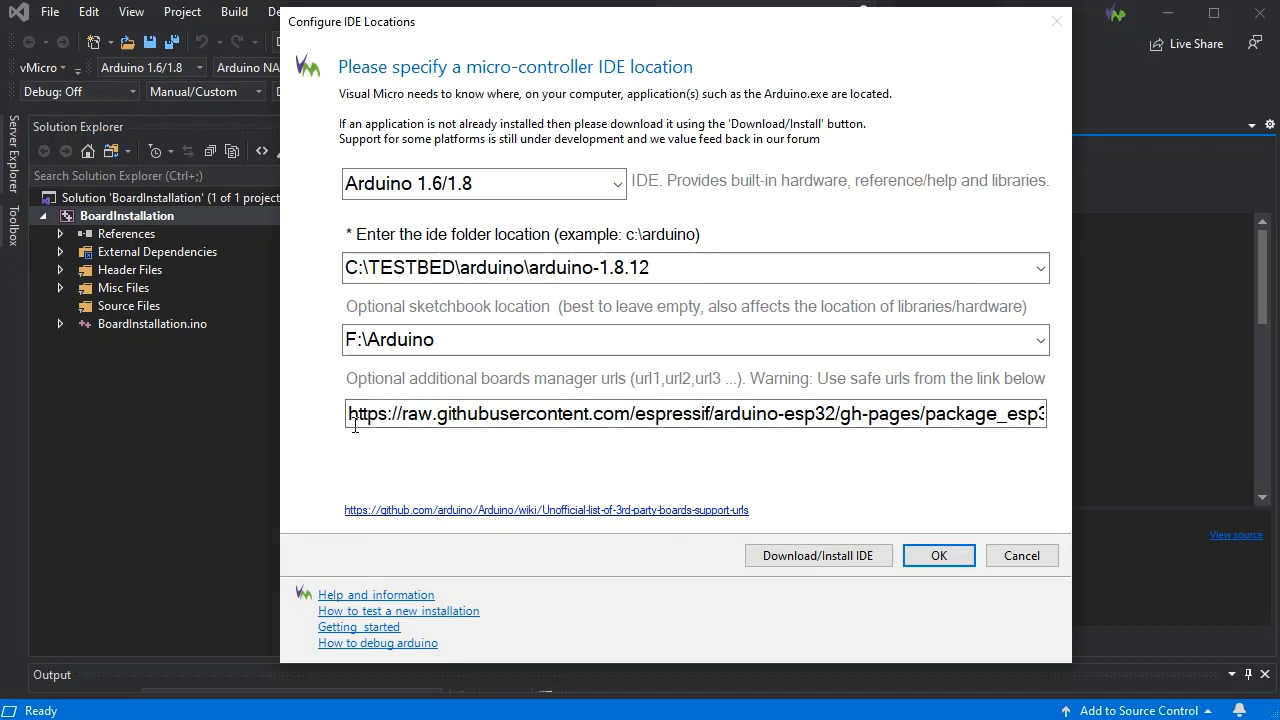
{"action": "mouse_move", "coordinate": [940, 400]}
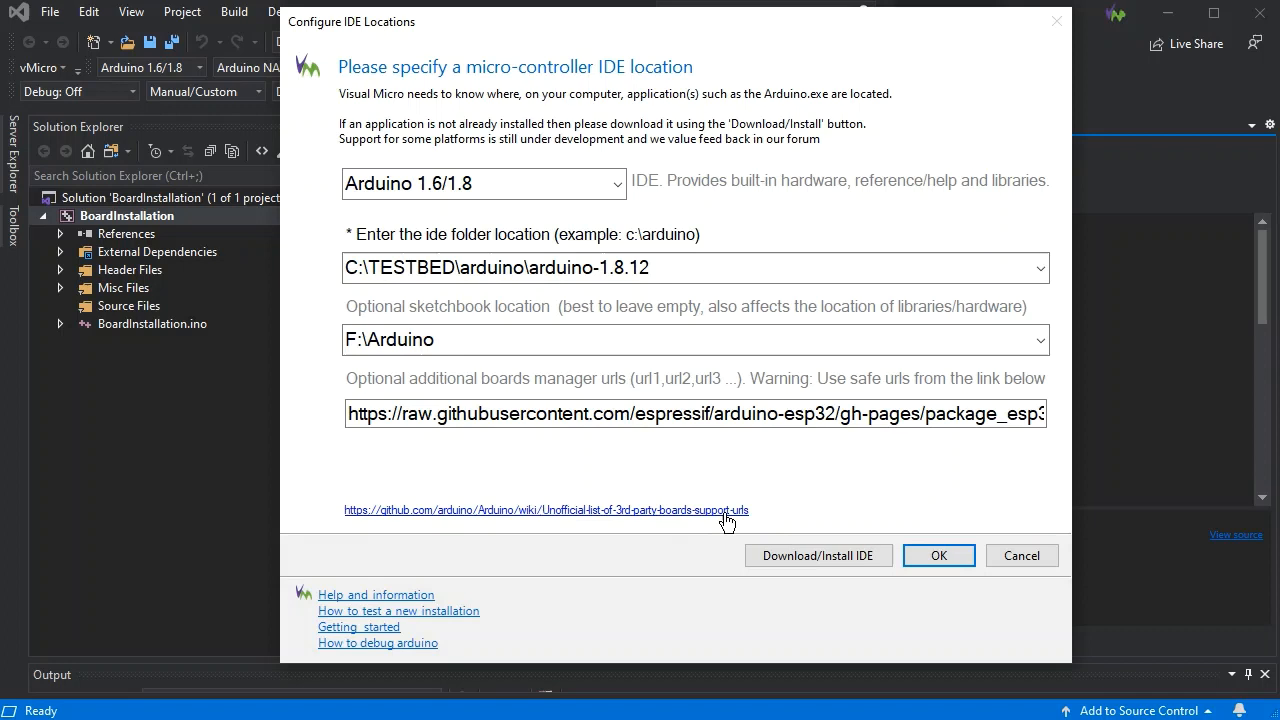
{"action": "mouse_move", "coordinate": [714, 524]}
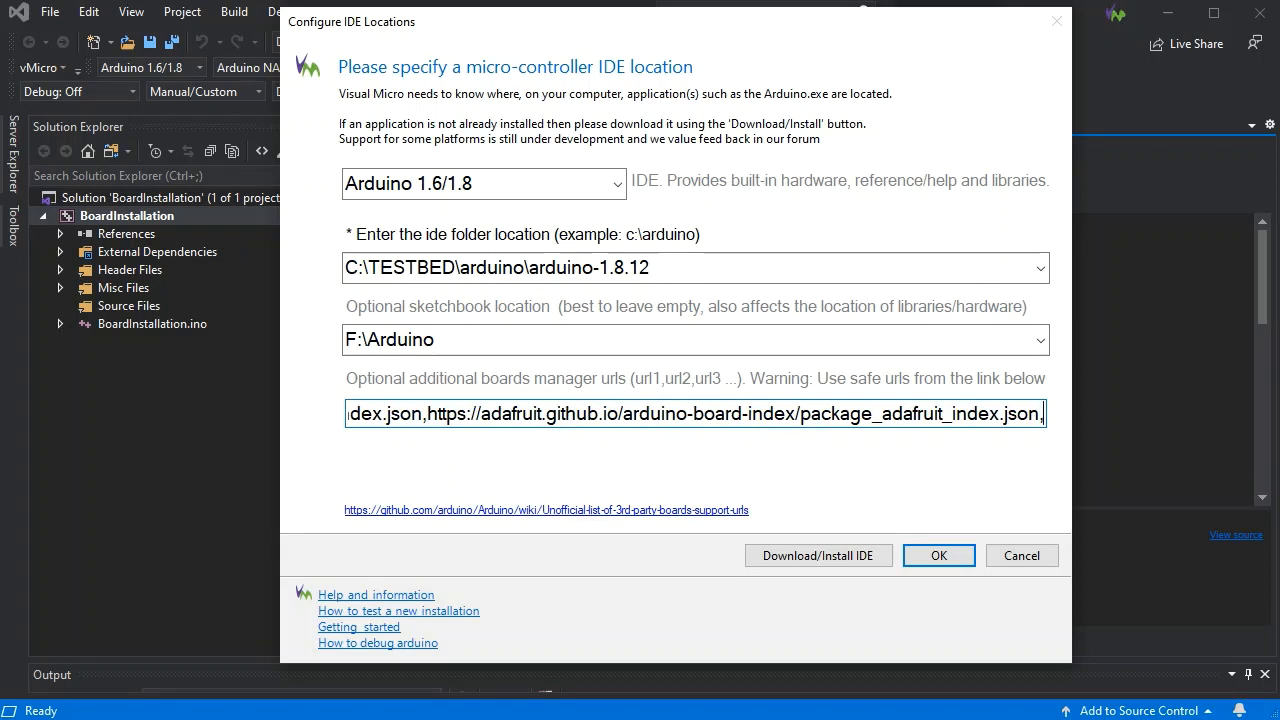
{"action": "mouse_move", "coordinate": [1200, 390]}
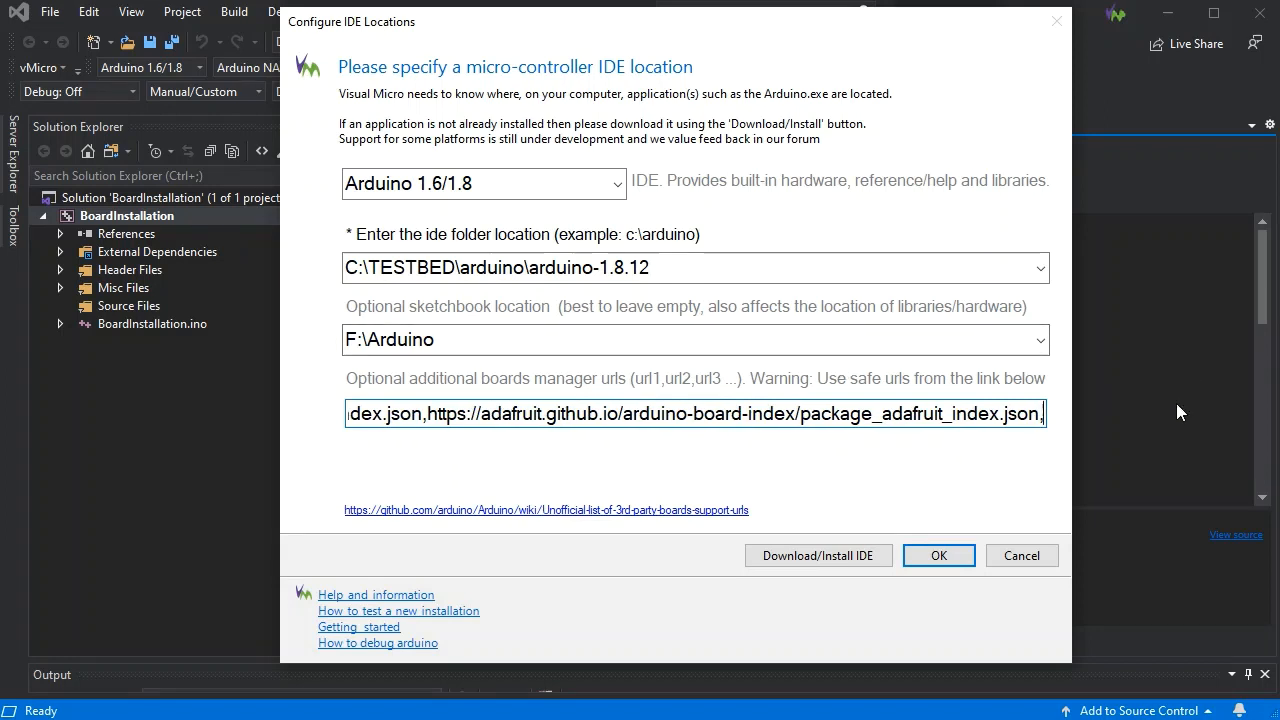
{"action": "mouse_move", "coordinate": [1020, 556]}
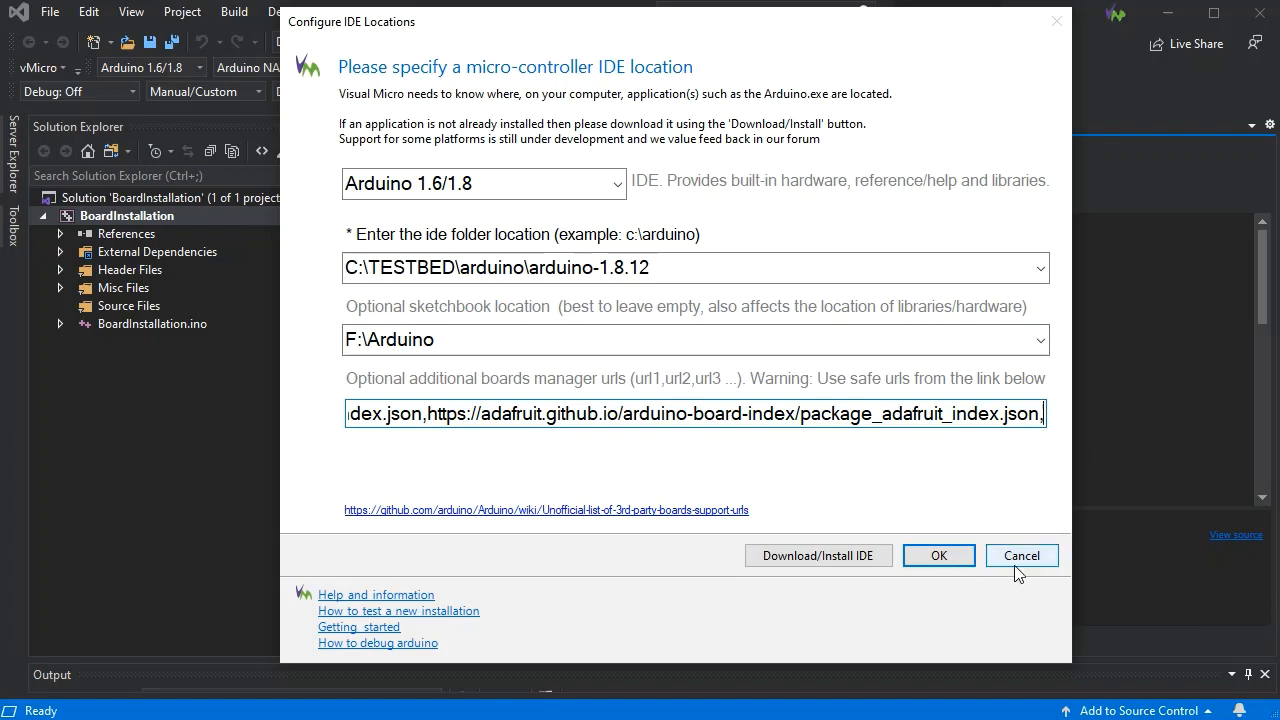
Step: Save the IDE locations with the Adafruit boards manager URL and return to Manage Boards
{"action": "left_click", "coordinate": [936, 556]}
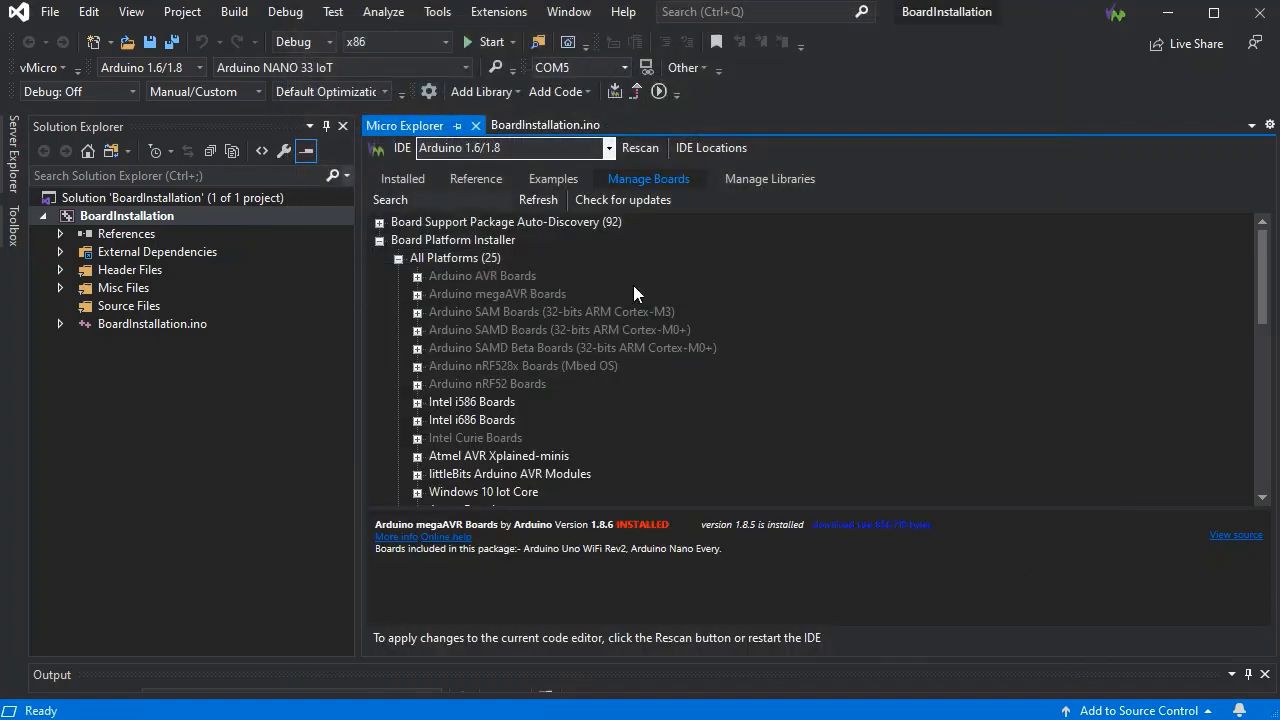
{"action": "mouse_move", "coordinate": [520, 178]}
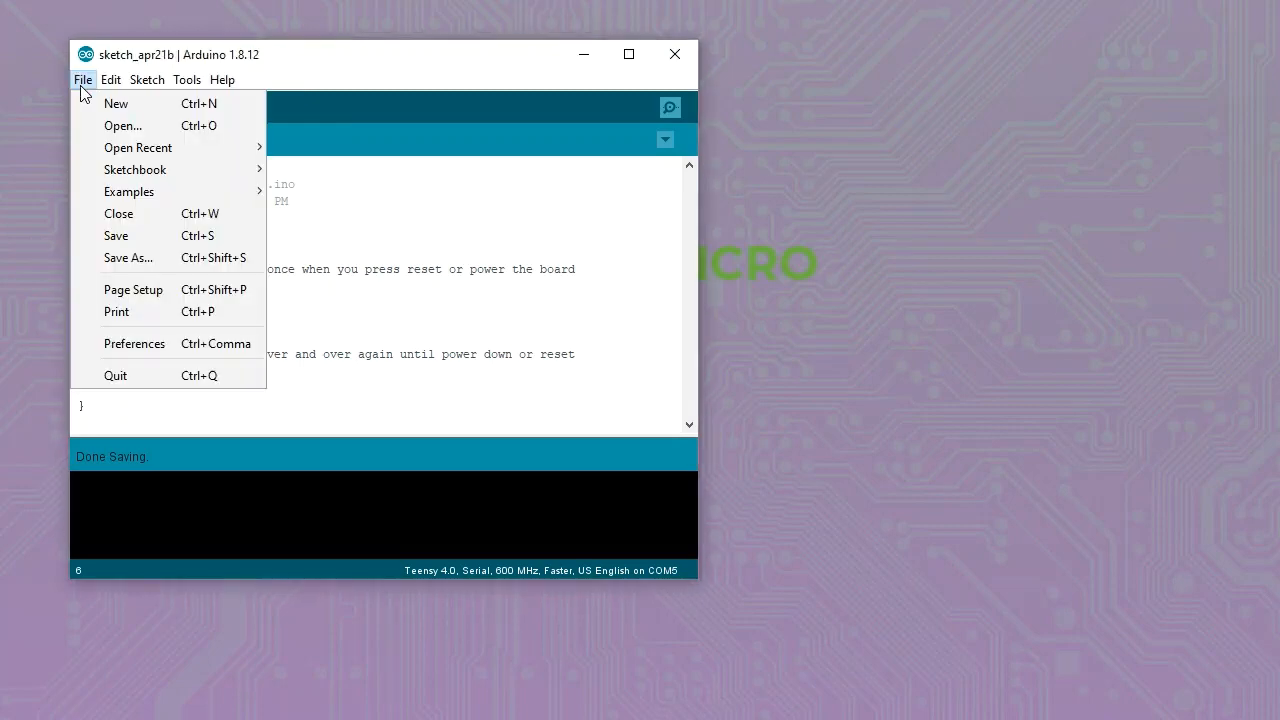
{"action": "mouse_move", "coordinate": [134, 344]}
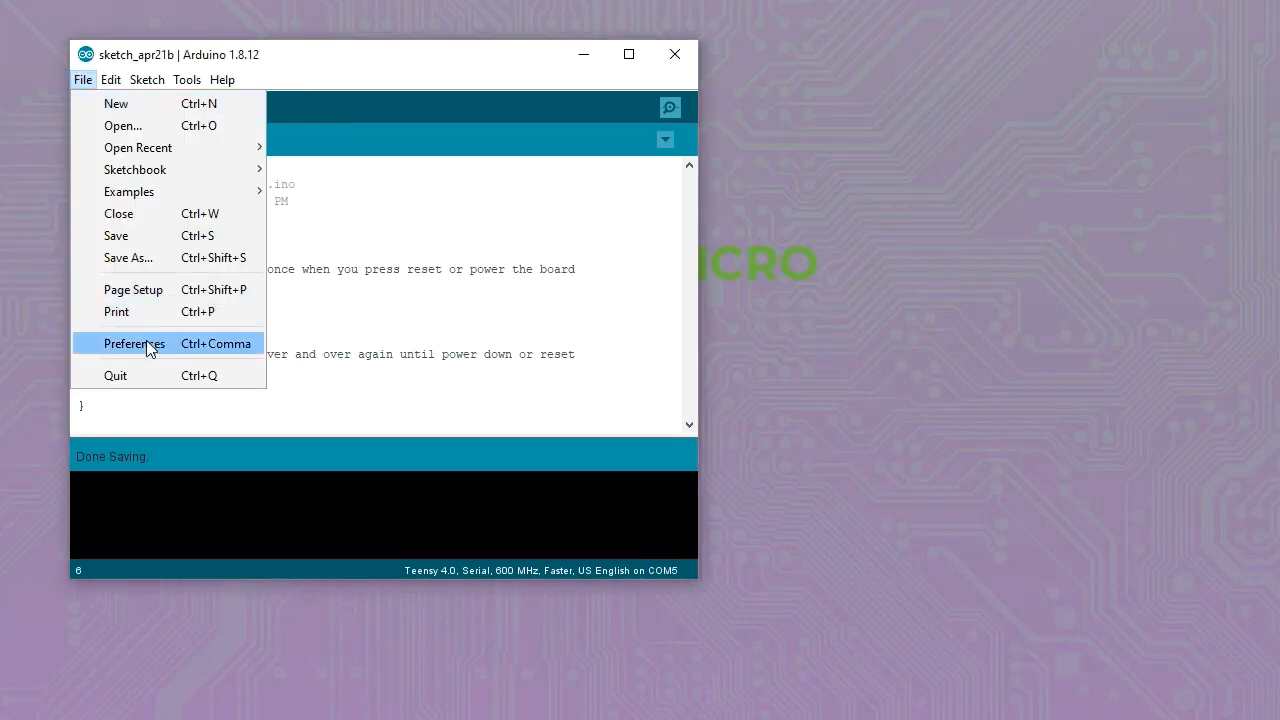
Step: Inspect Arduino IDE preferences' boards manager URLs, cancel without changes, and close the IDE
{"action": "left_click", "coordinate": [134, 344]}
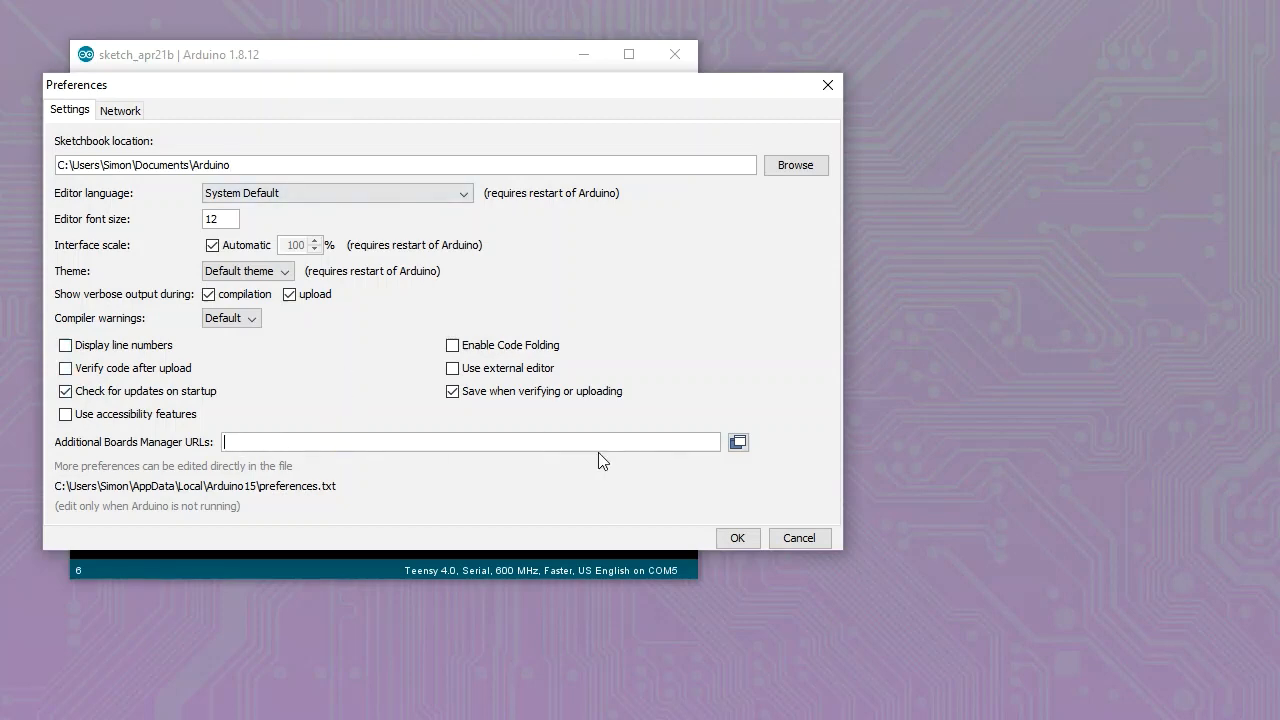
{"action": "mouse_move", "coordinate": [800, 538]}
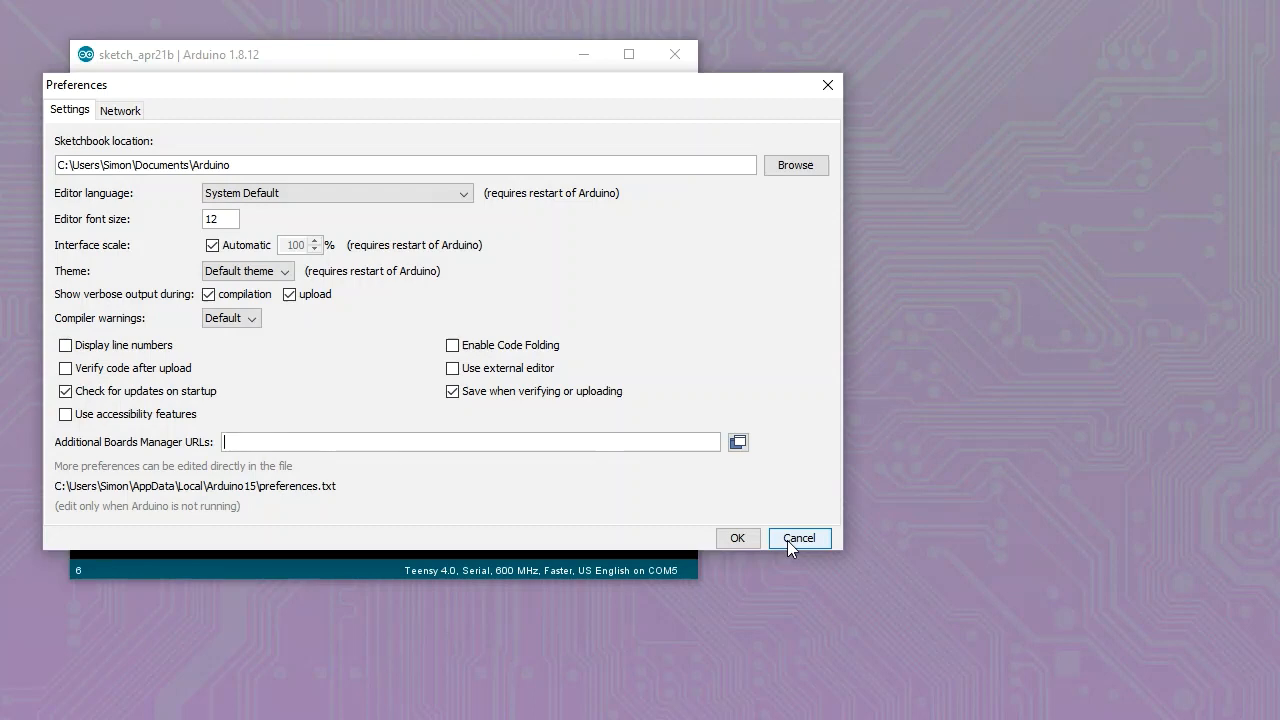
{"action": "left_click", "coordinate": [798, 538]}
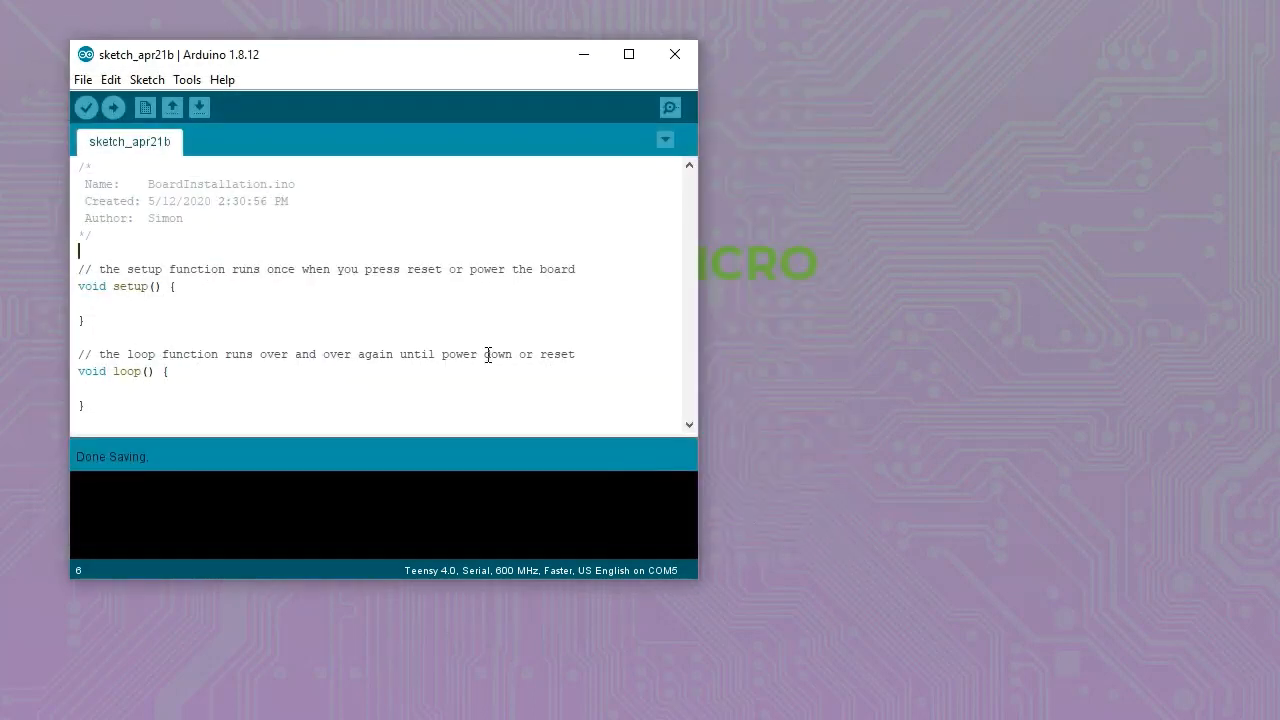
{"action": "mouse_move", "coordinate": [614, 216]}
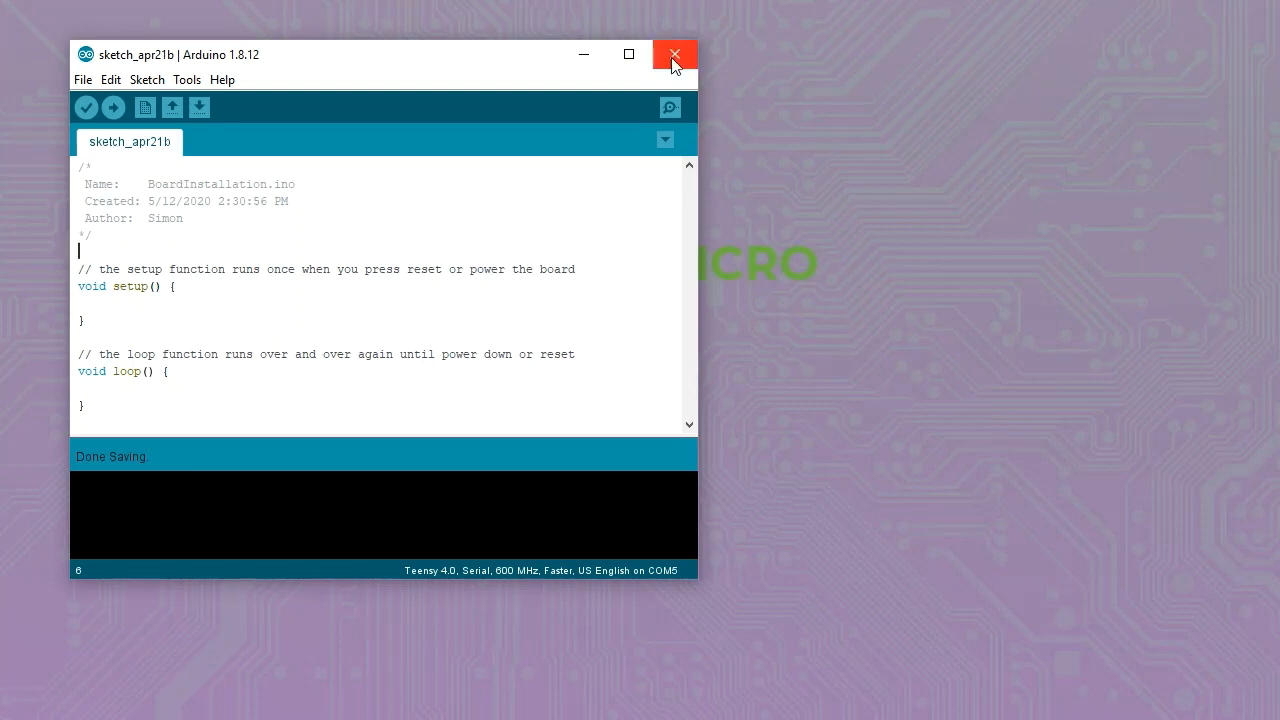
{"action": "left_click", "coordinate": [674, 54]}
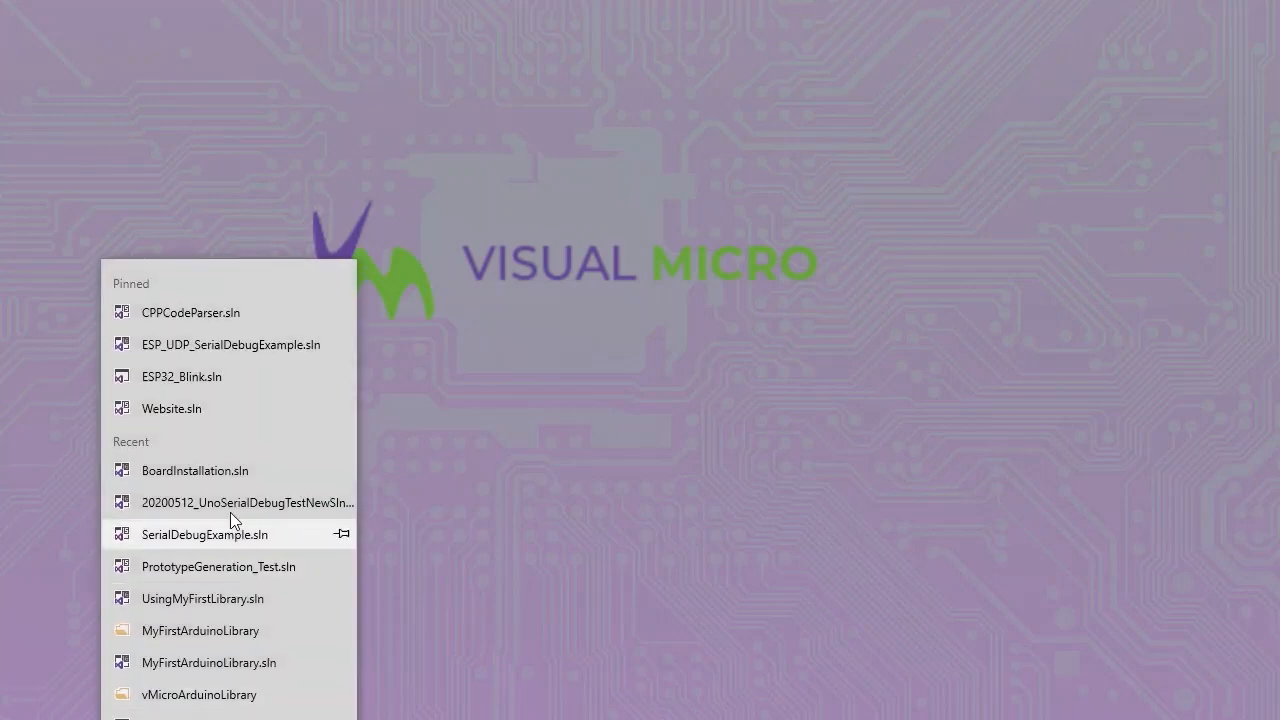
Step: Reopen BoardInstallation.sln from the Visual Studio taskbar Recent list
{"action": "left_click", "coordinate": [196, 470]}
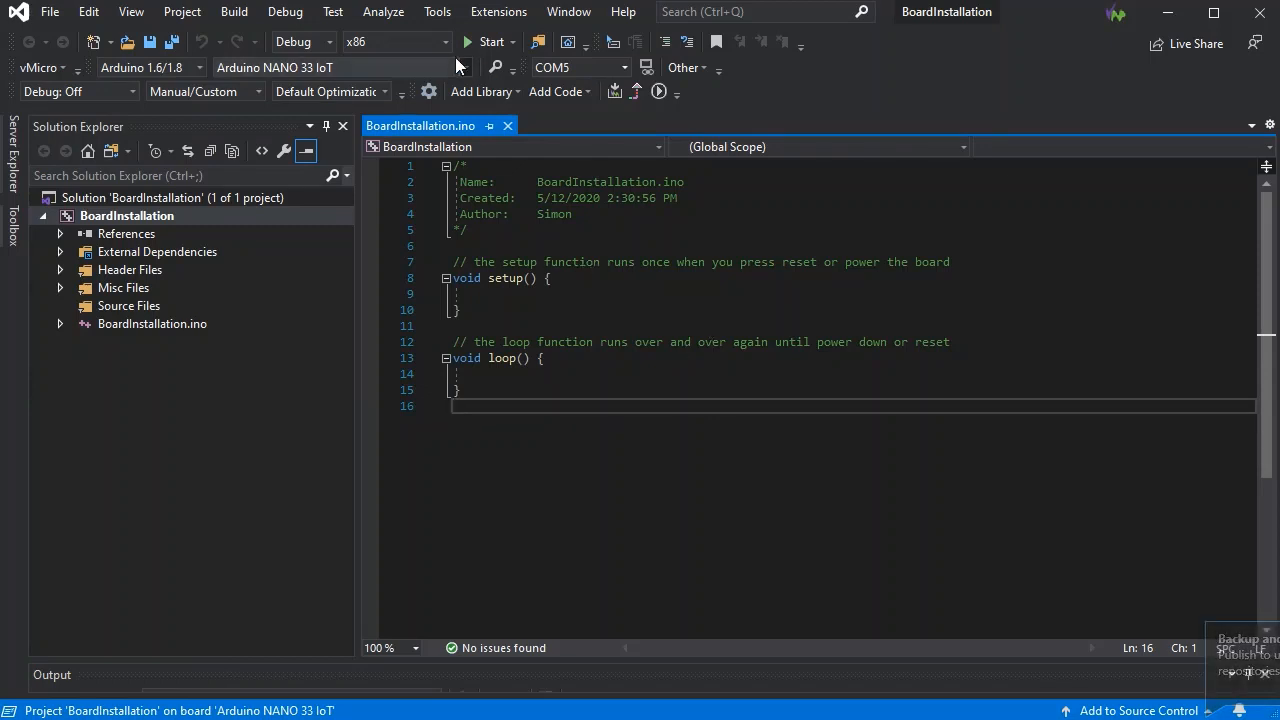
Step: Select Adafruit ItsyBitsy nRF52840 Express from the vMicro board list, replacing Arduino NANO 33 IoT
{"action": "left_click", "coordinate": [464, 68]}
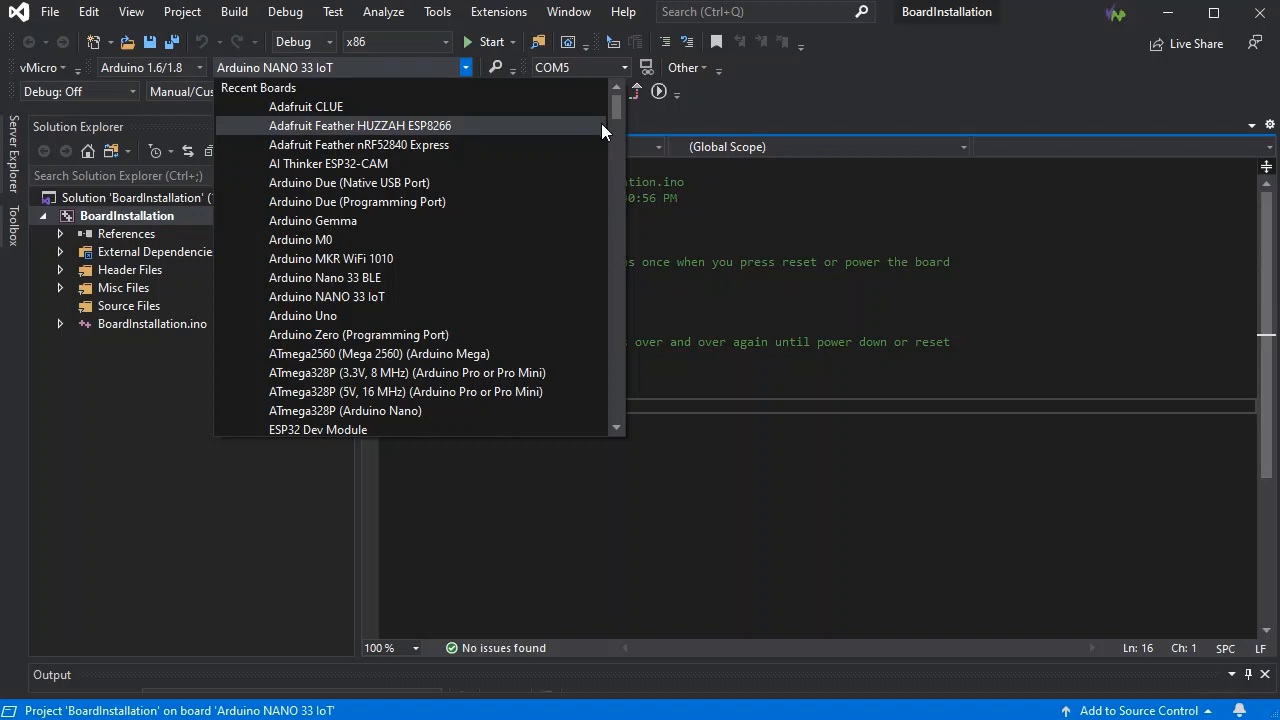
{"action": "scroll", "scroll_direction": "down", "scroll_amount": 3}
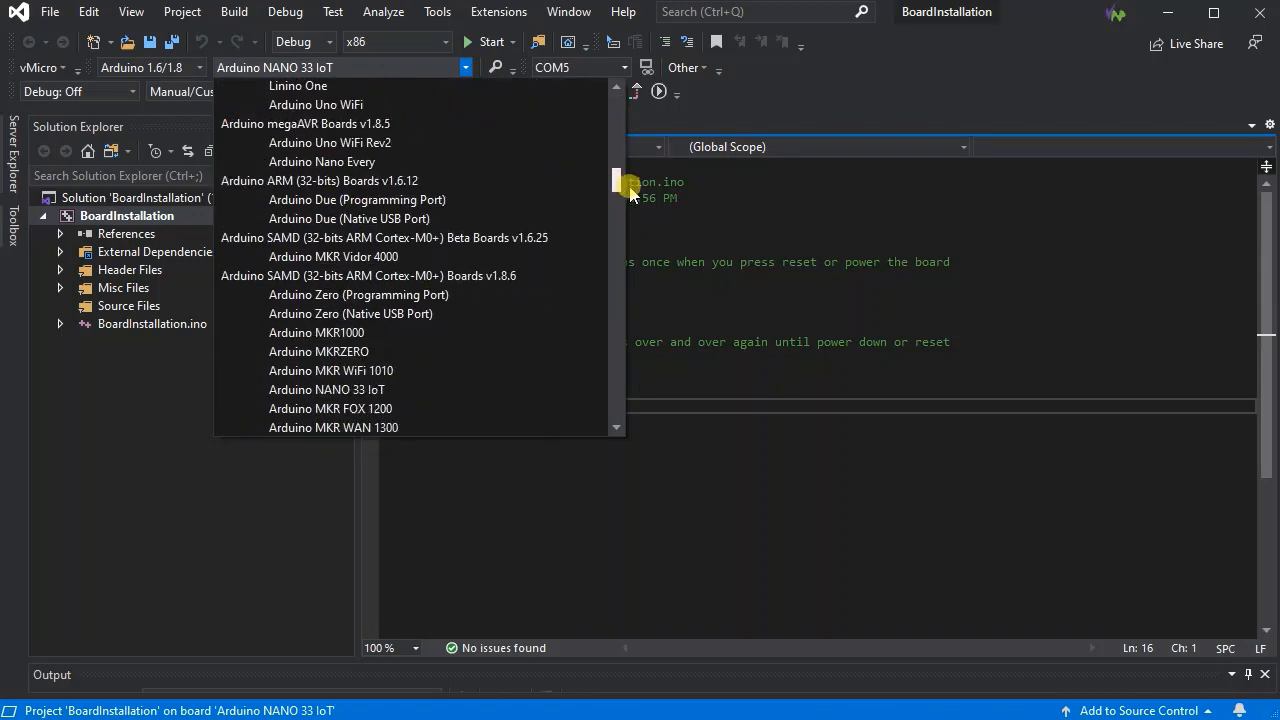
{"action": "scroll", "scroll_direction": "down", "scroll_amount": 3}
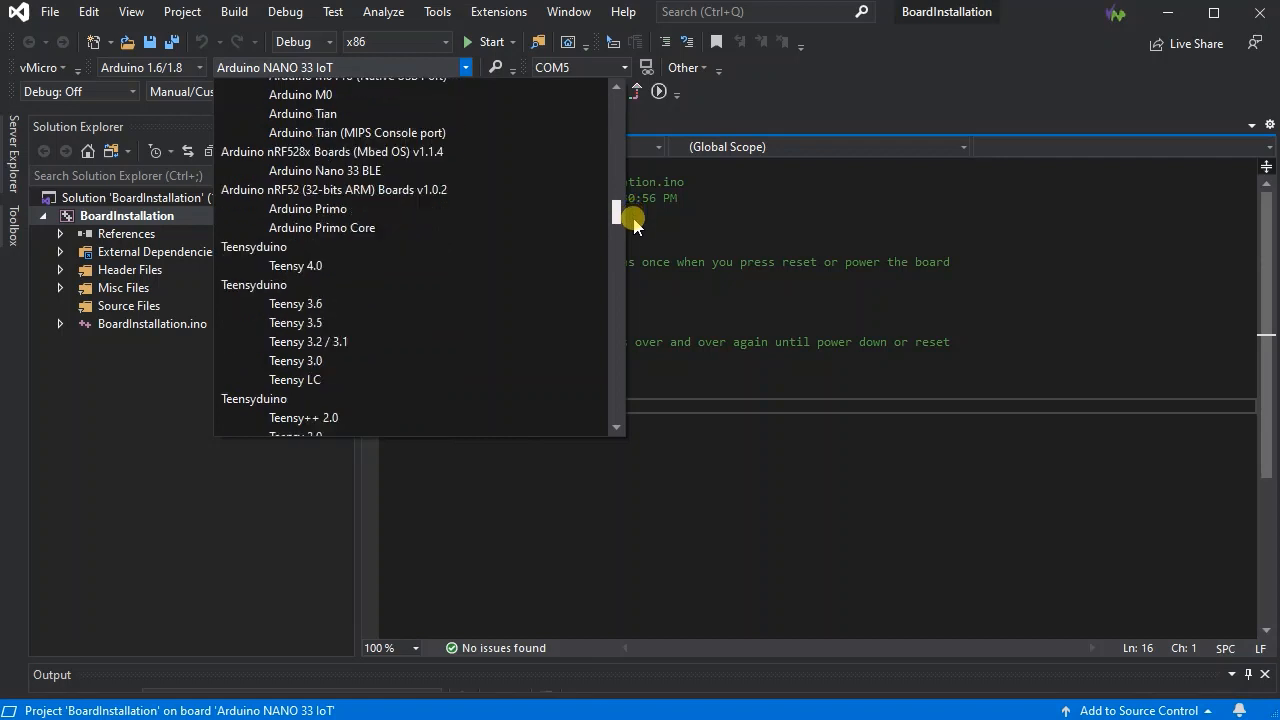
{"action": "mouse_move", "coordinate": [528, 170]}
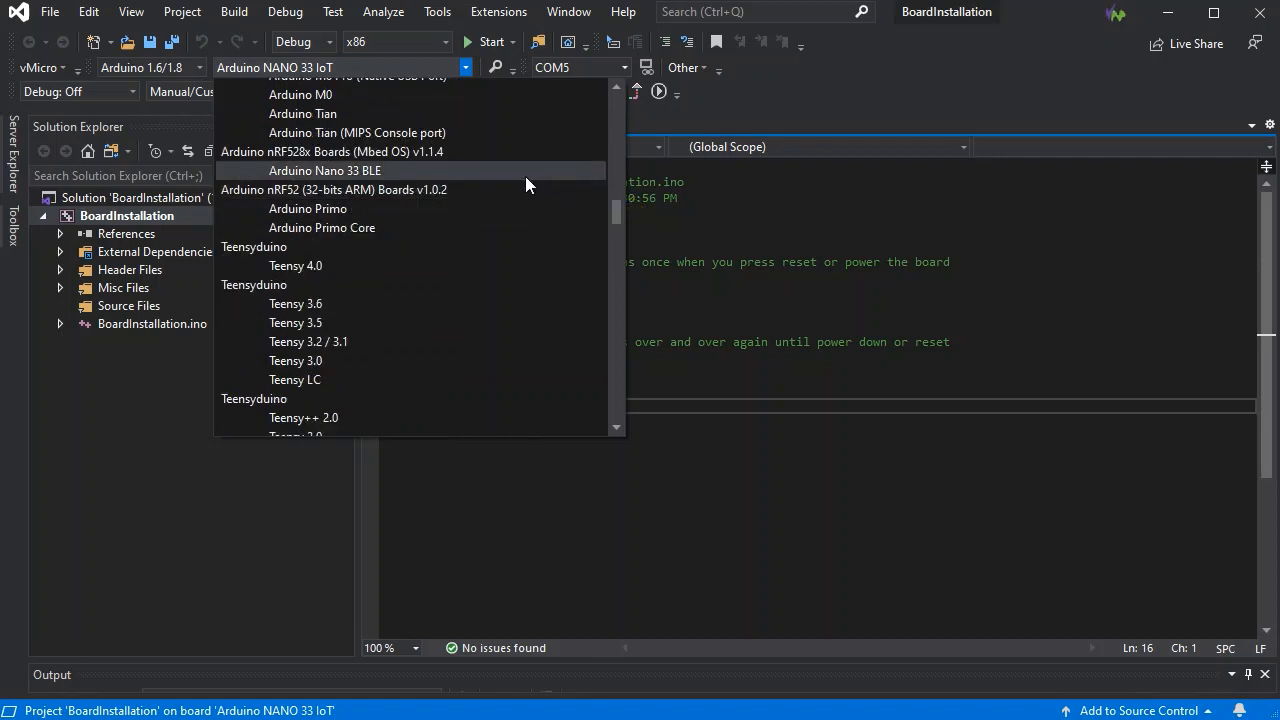
{"action": "mouse_move", "coordinate": [544, 228]}
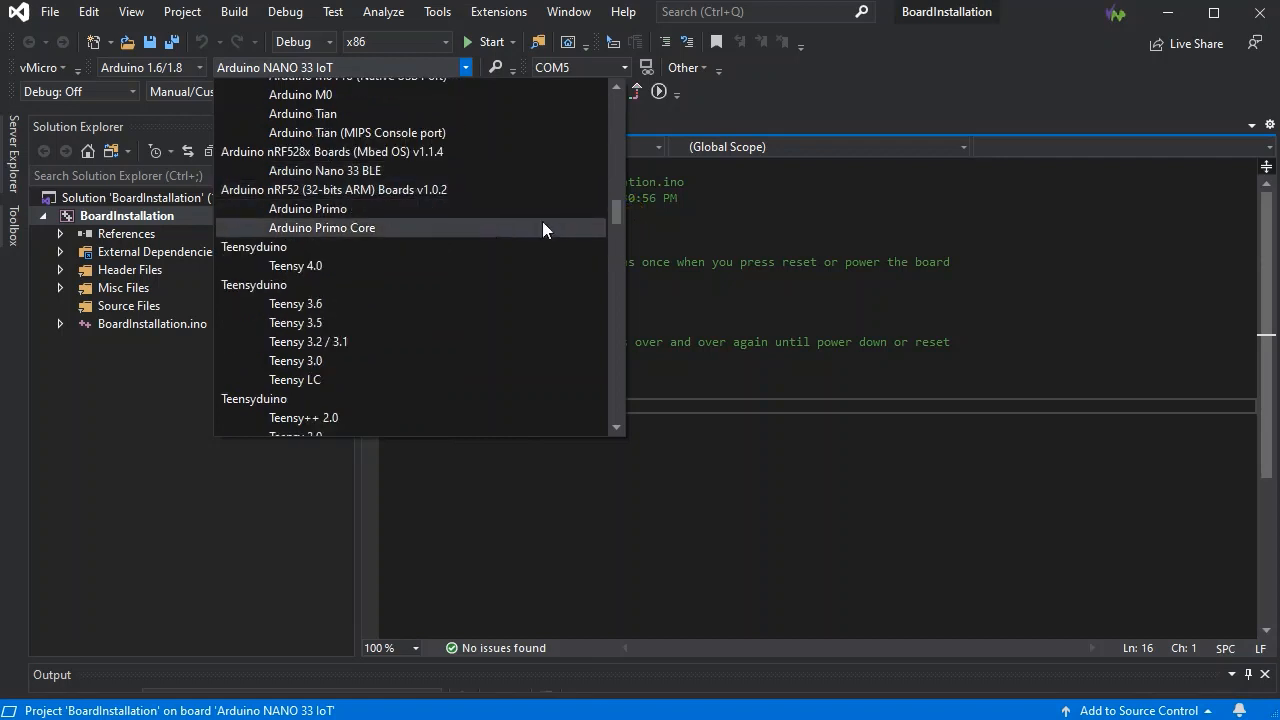
{"action": "scroll", "scroll_direction": "down", "scroll_amount": 3}
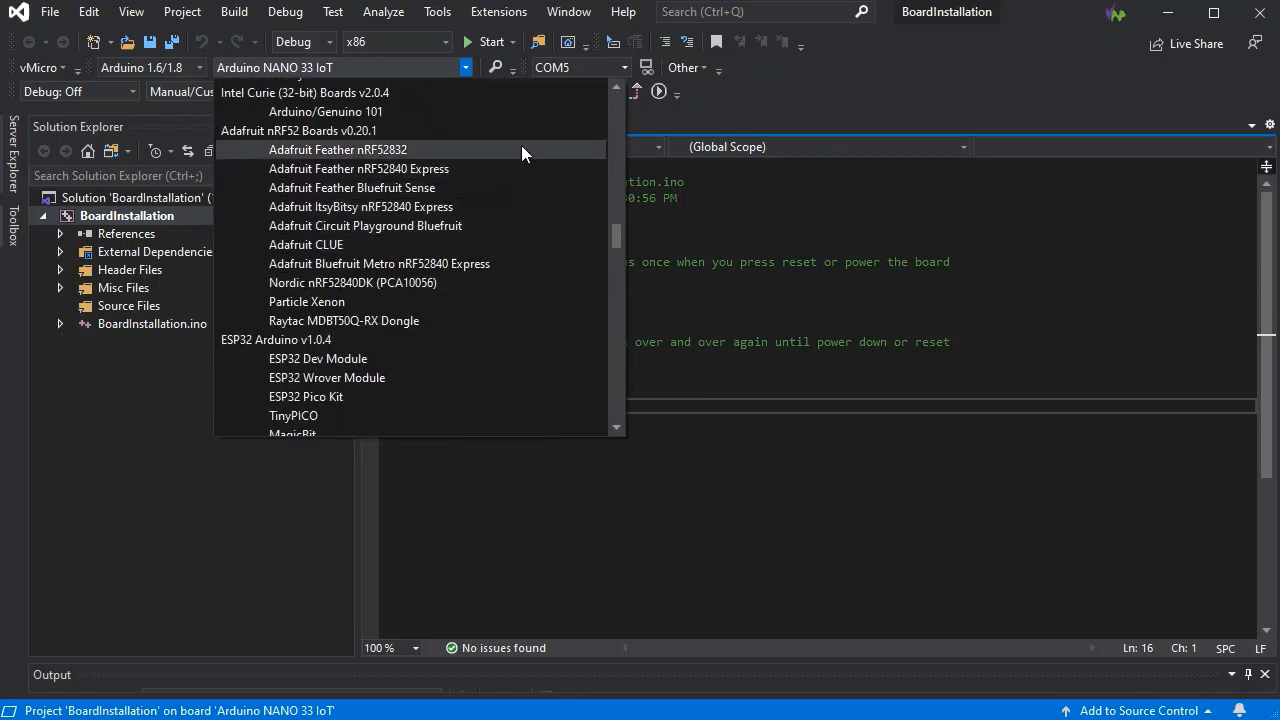
{"action": "mouse_move", "coordinate": [476, 140]}
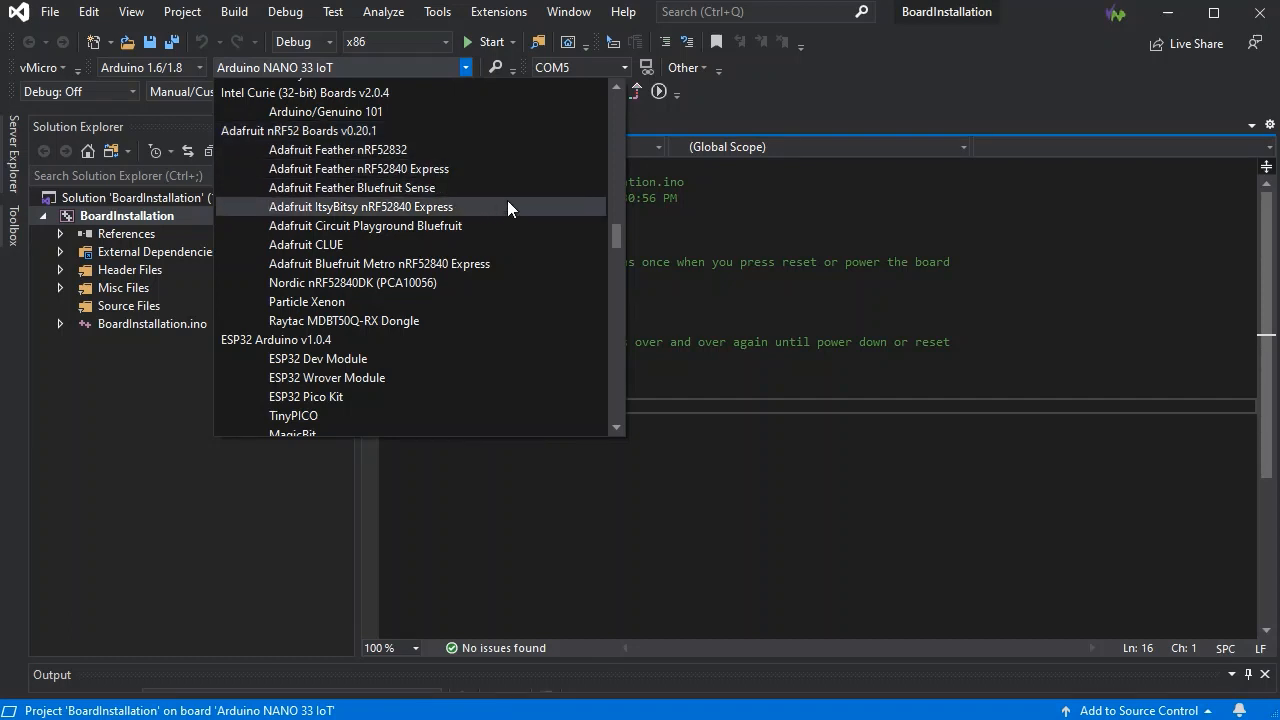
{"action": "left_click", "coordinate": [360, 206]}
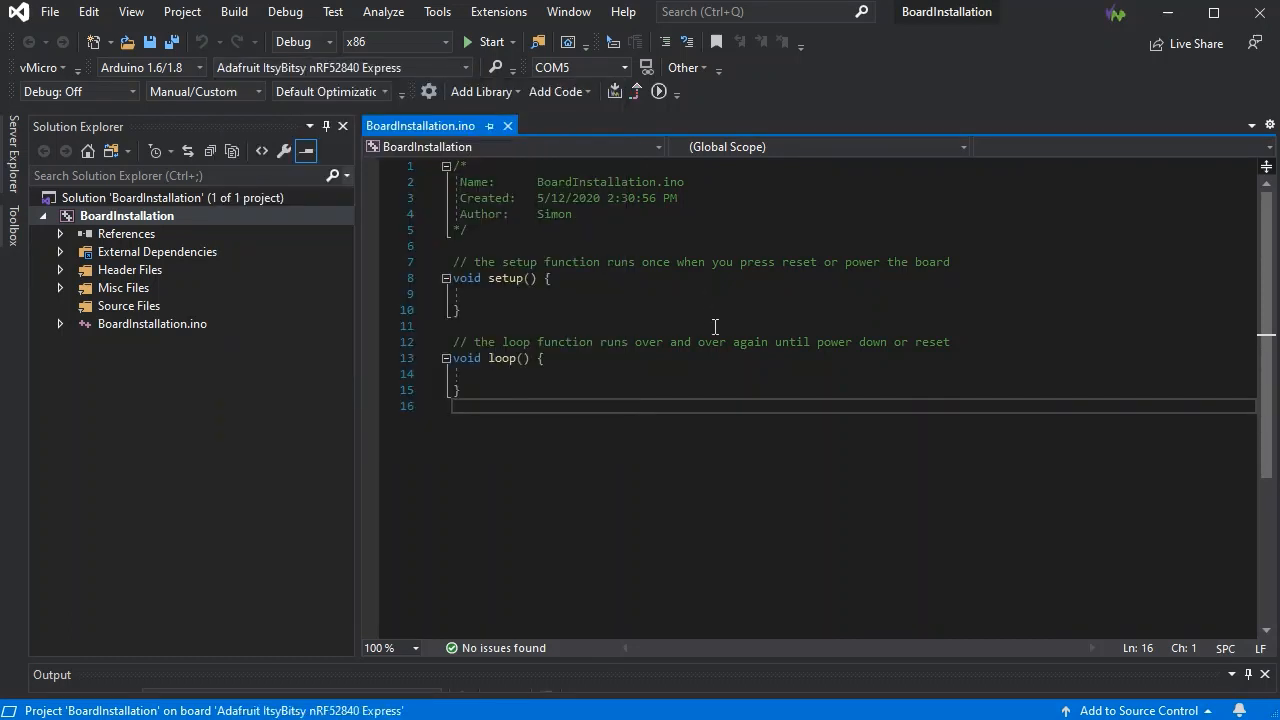
{"action": "mouse_move", "coordinate": [614, 92]}
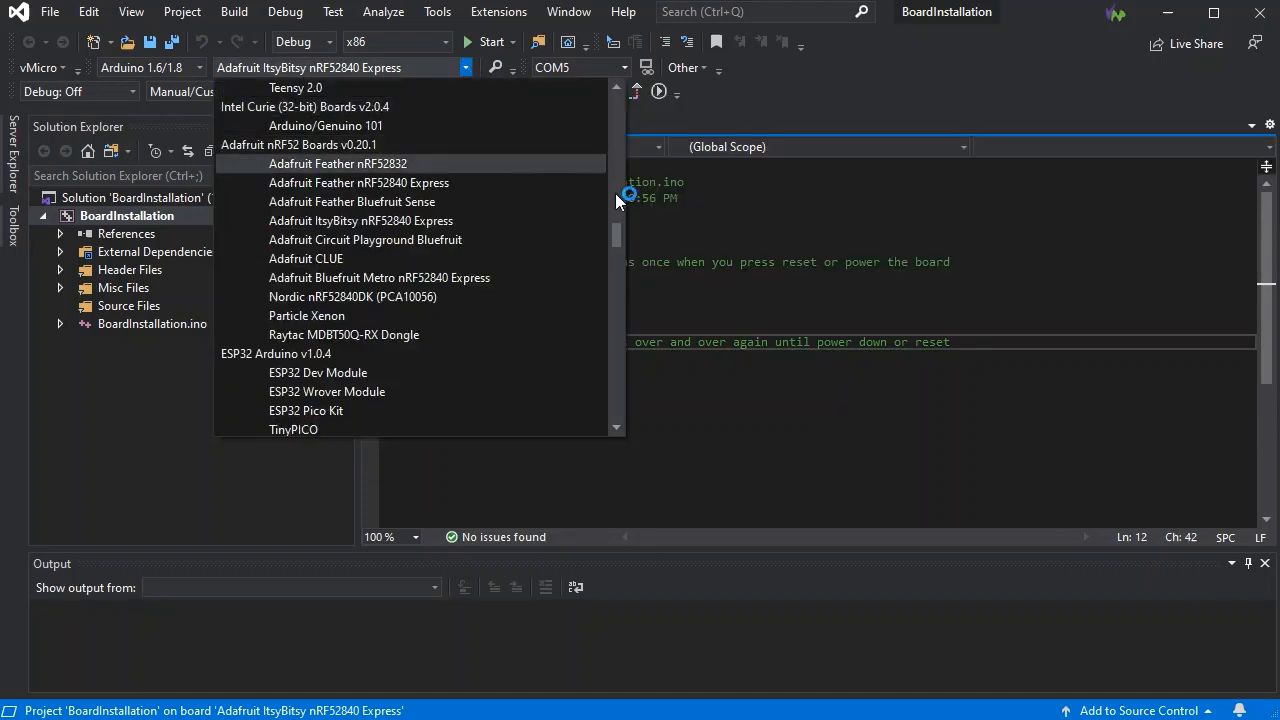
Step: Scroll the board list to verify the Adafruit boards before viewing Micro Explorer's Installed tab
{"action": "scroll", "scroll_direction": "down", "scroll_amount": 3}
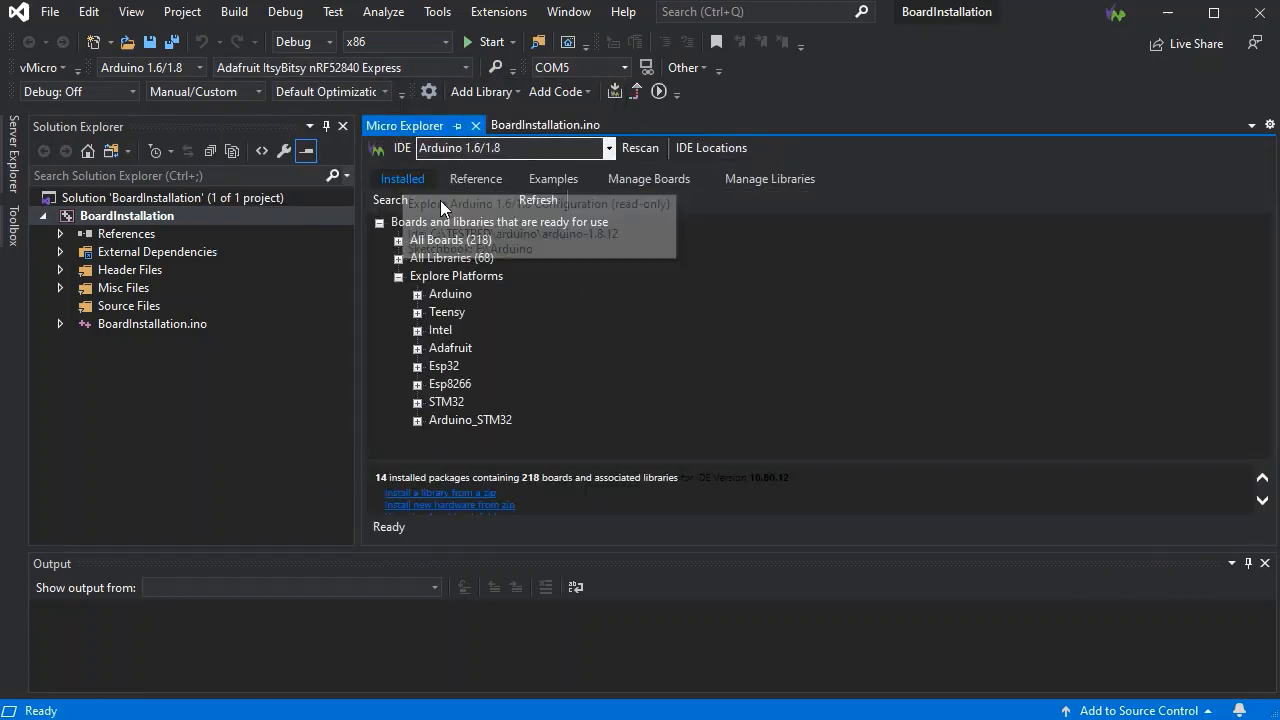
Step: Search installed boards for 'Itsy' and expand the Adafruit results to reveal ItsyBitsy nRF52840 Express
{"action": "left_click", "coordinate": [440, 200]}
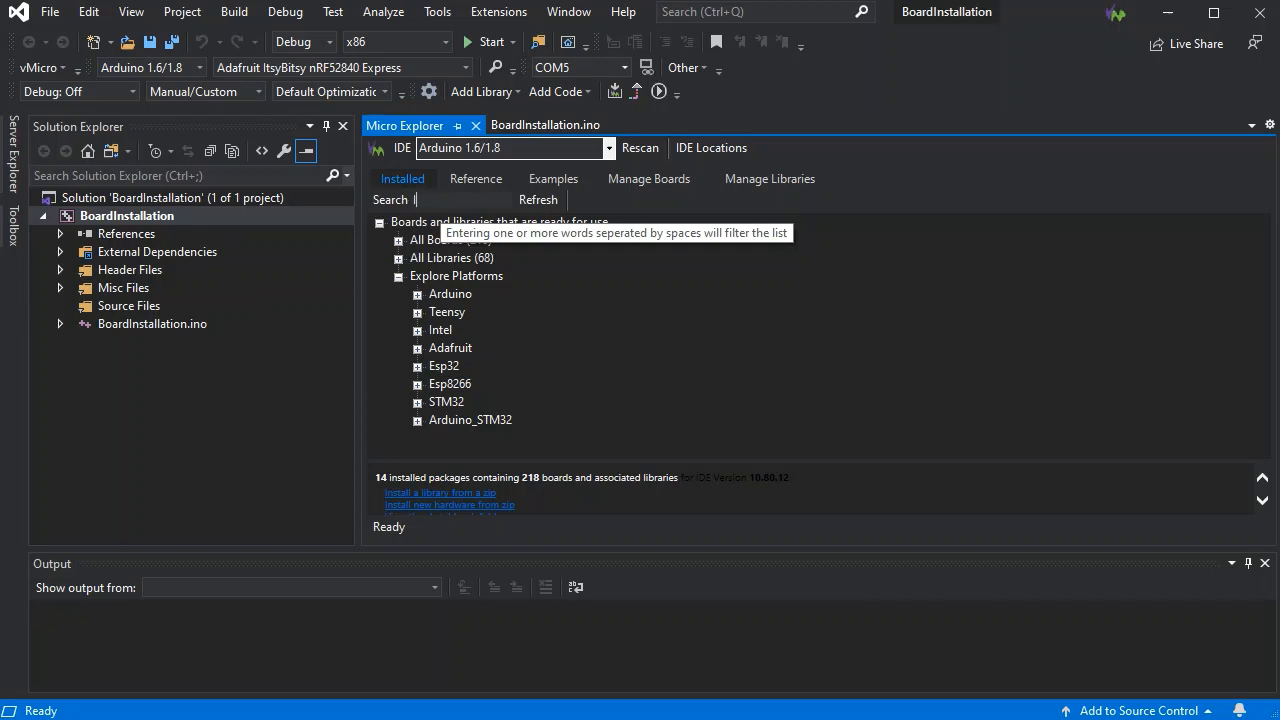
{"action": "type", "text": "Itsy"}
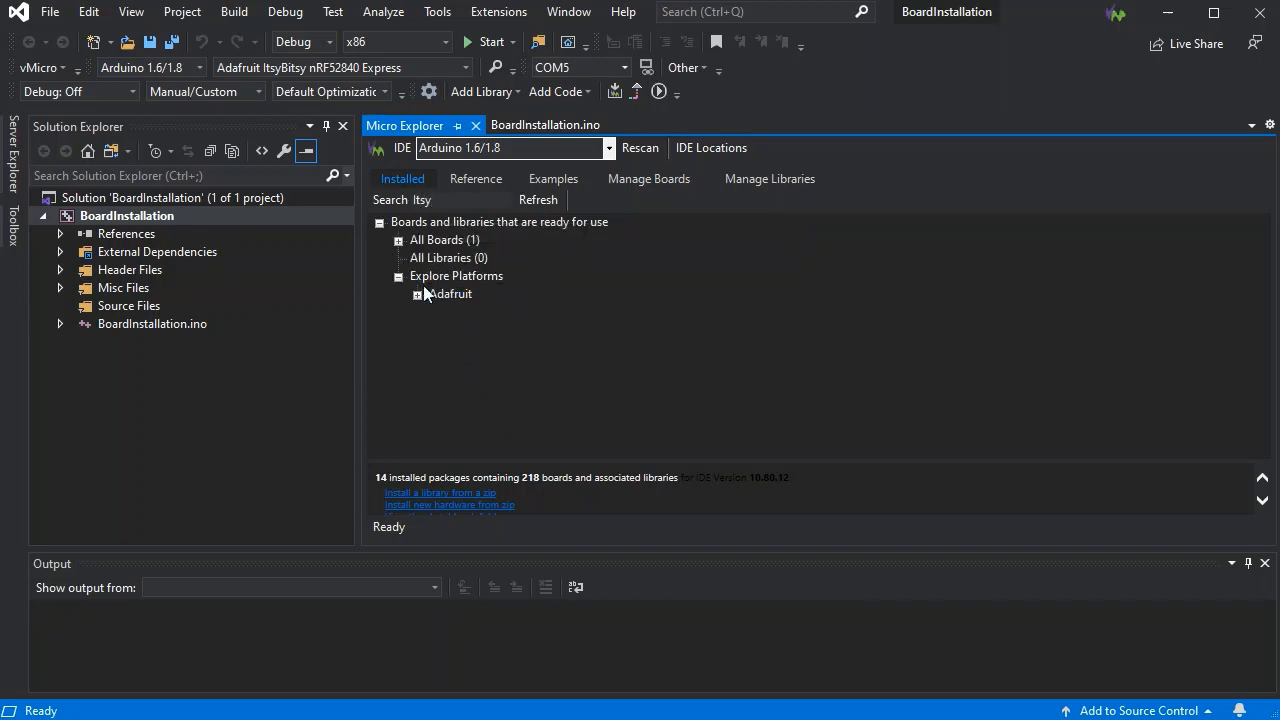
{"action": "left_click", "coordinate": [418, 292]}
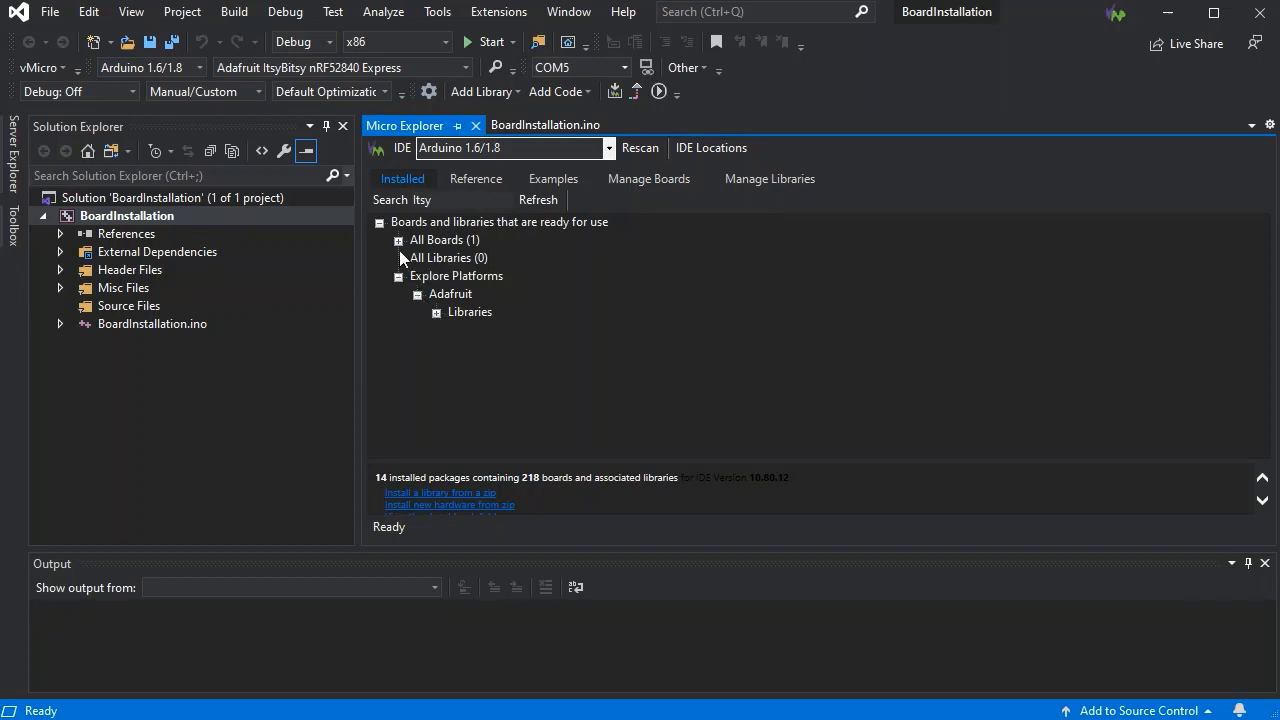
{"action": "left_click", "coordinate": [398, 240]}
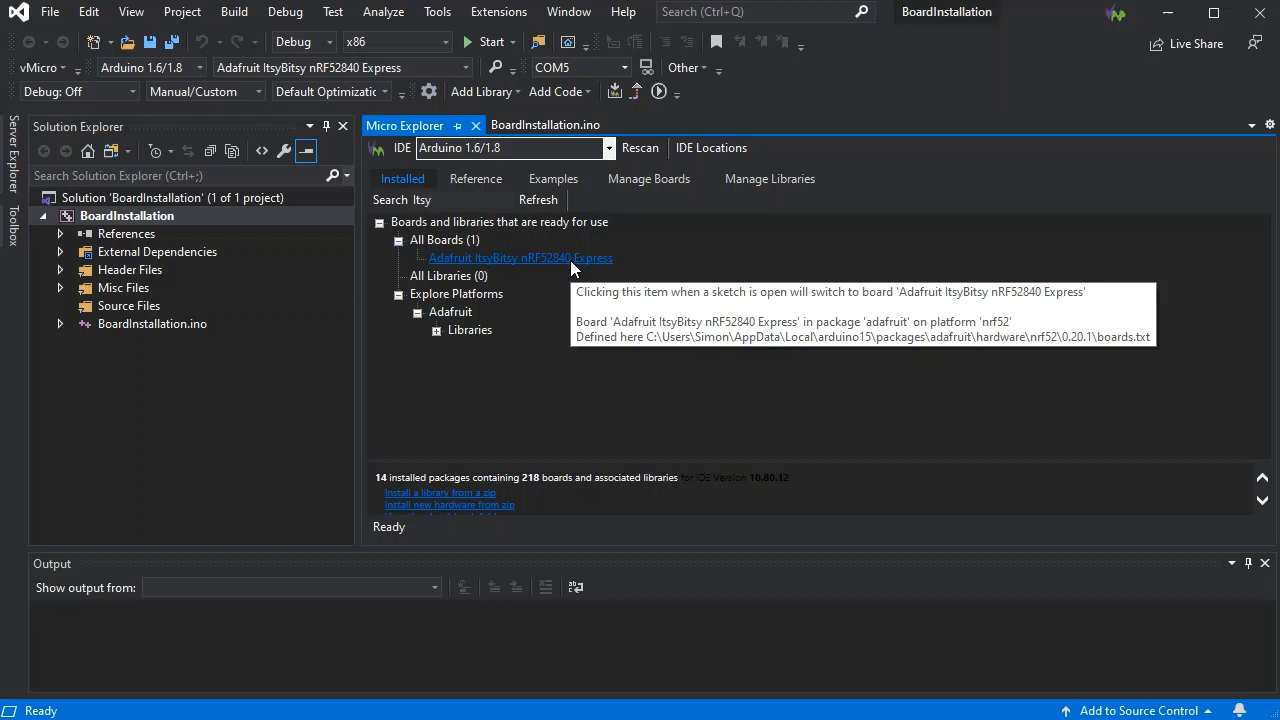
{"action": "mouse_move", "coordinate": [444, 198]}
{"action": "type", "text": "Uno"}
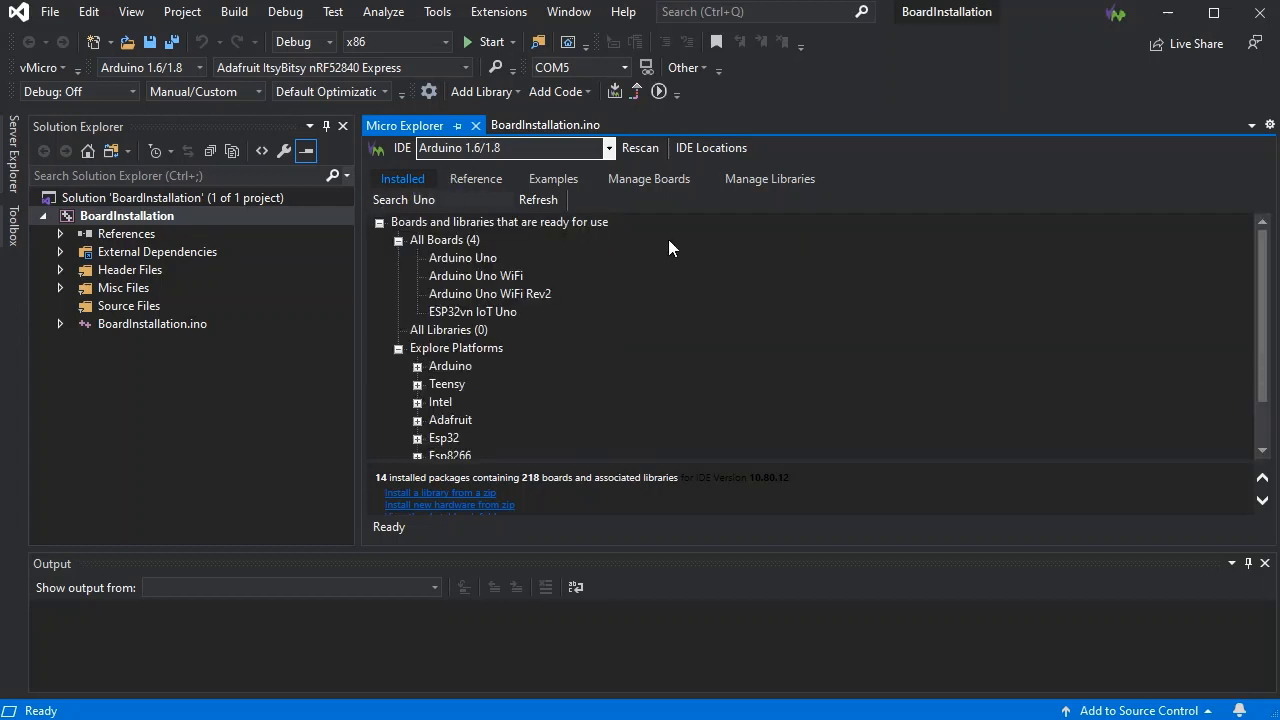
{"action": "mouse_move", "coordinate": [462, 258]}
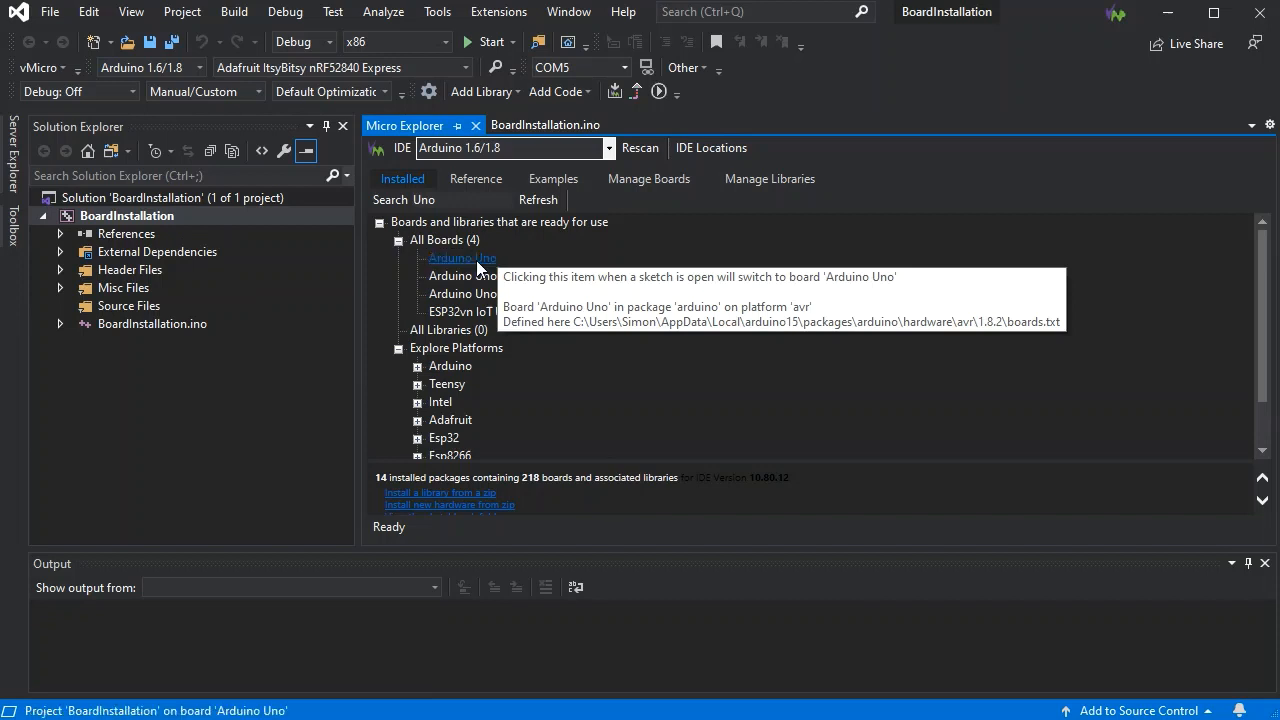
{"action": "mouse_move", "coordinate": [490, 276]}
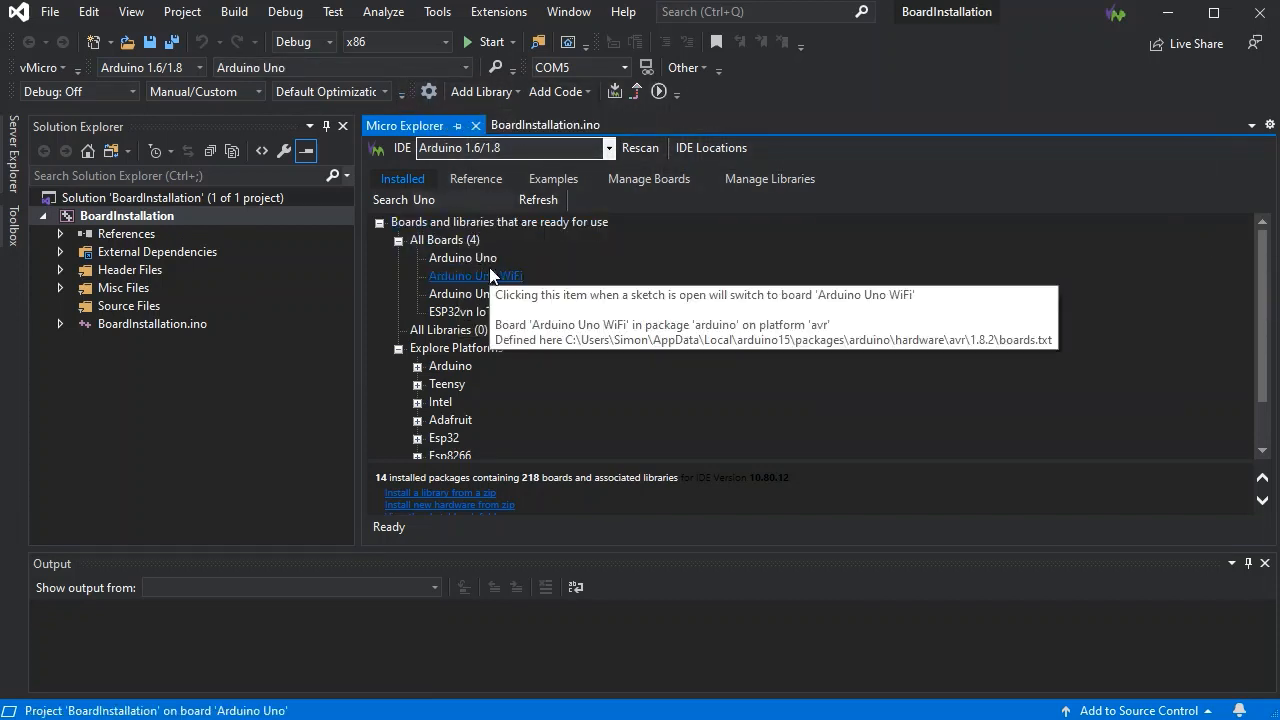
{"action": "mouse_move", "coordinate": [388, 232]}
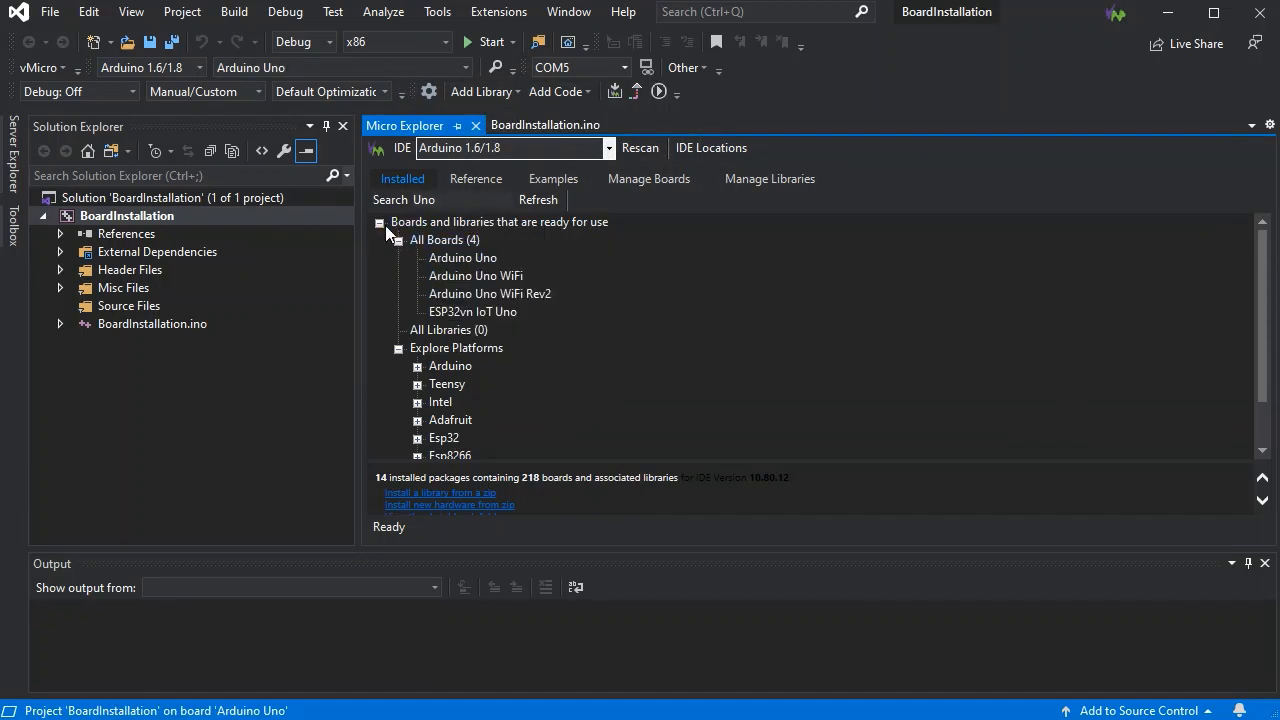
{"action": "left_click", "coordinate": [380, 222]}
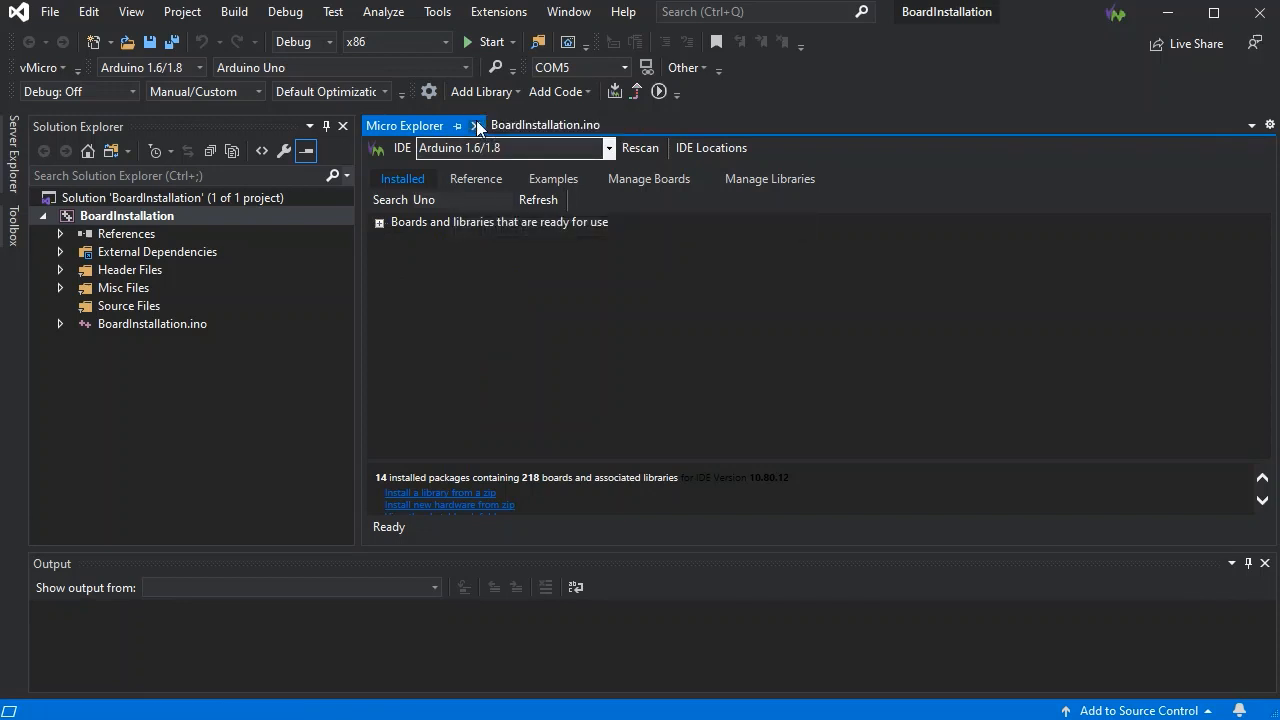